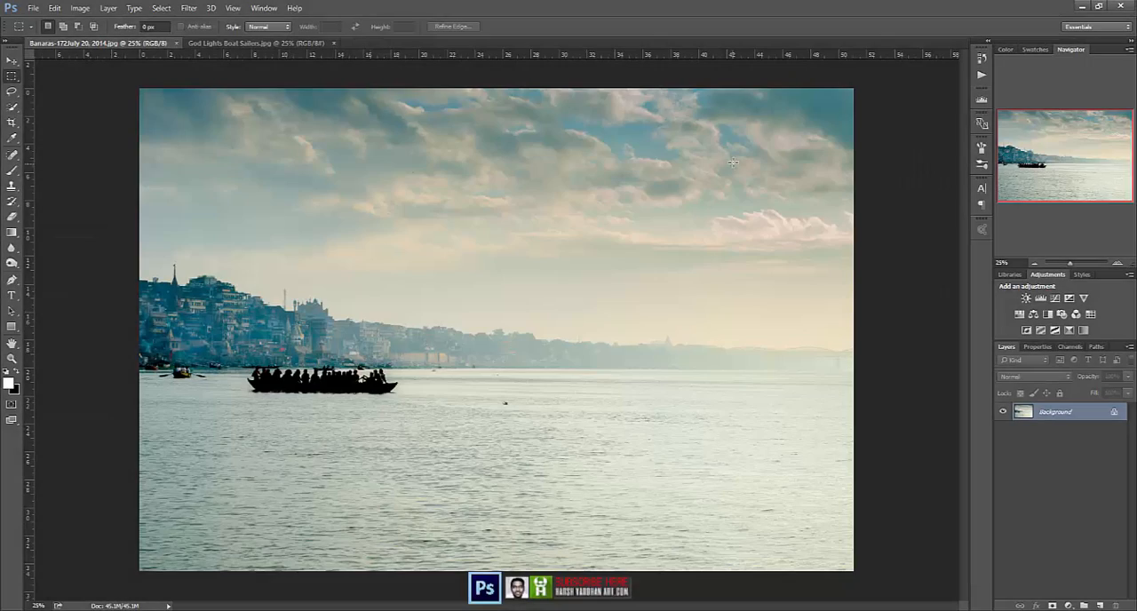
mouse_move(1130, 395)
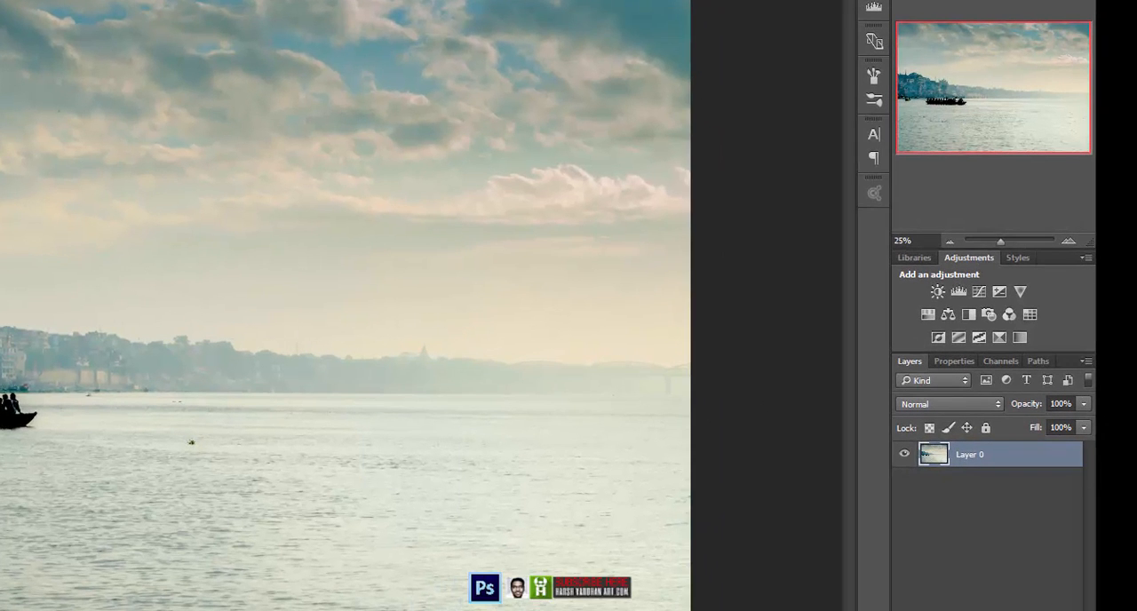
Show the Adjustments panel and add a Hue/Saturation adjustment layer on the Banaras photo.
left_click(378, 167)
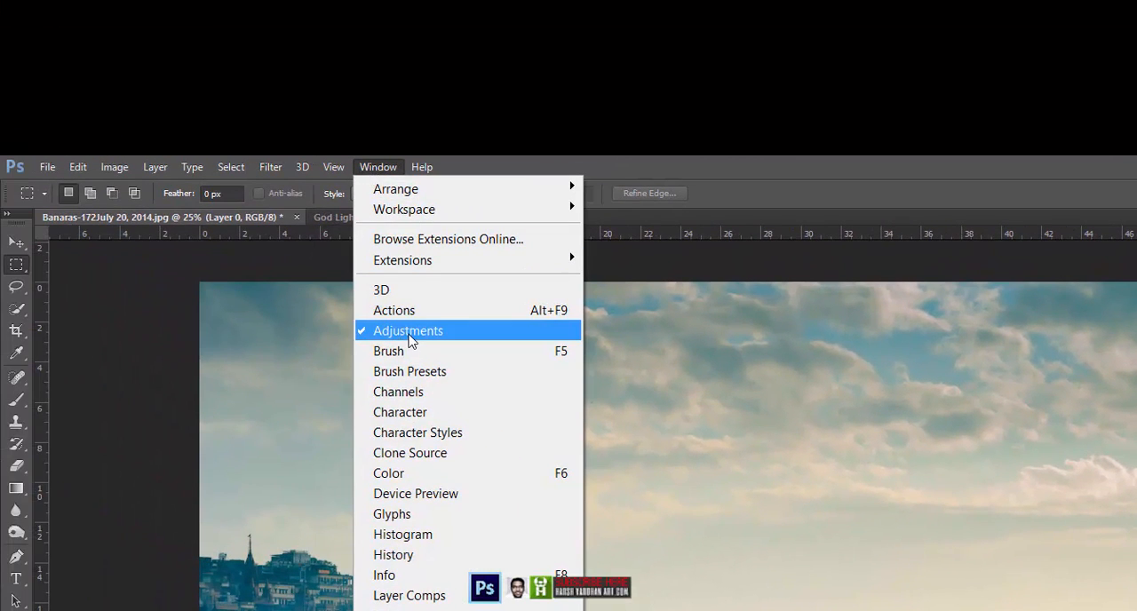
left_click(407, 330)
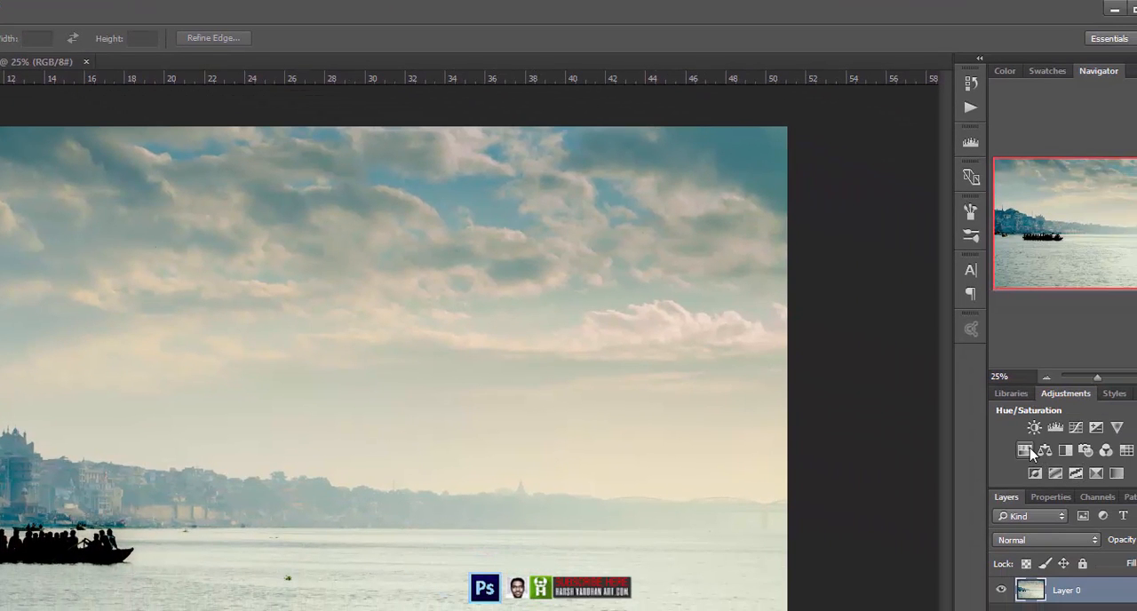
mouse_move(1026, 452)
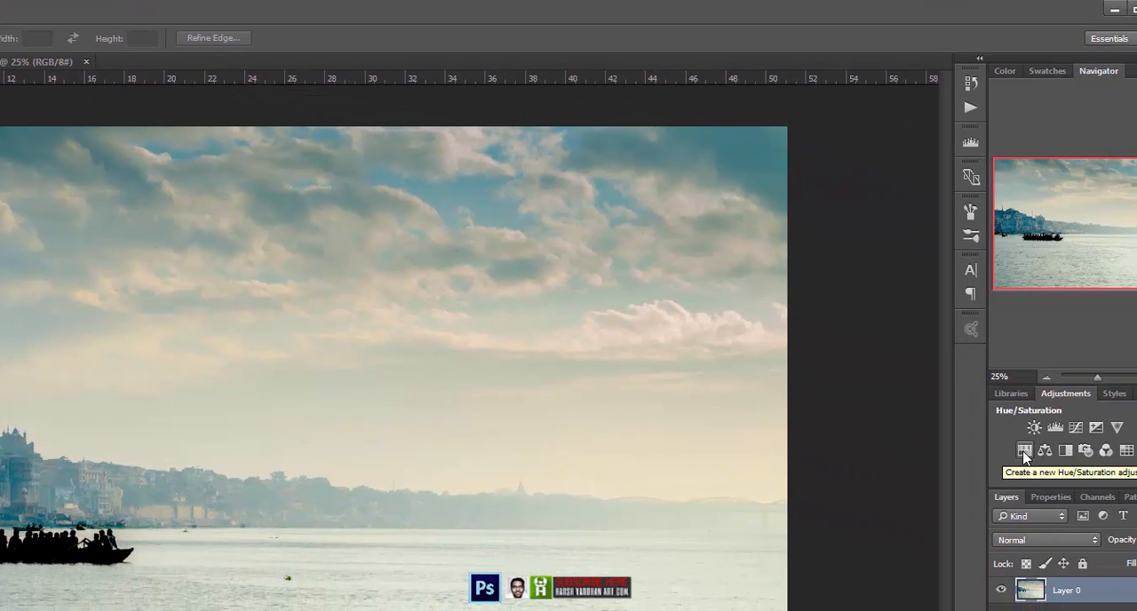
left_click(1025, 449)
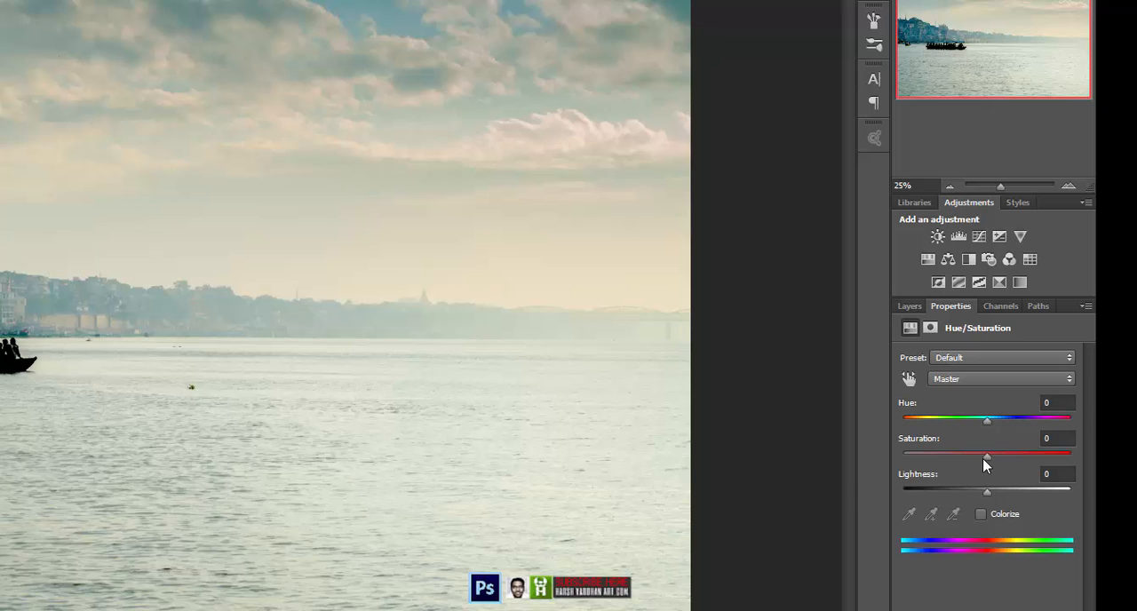
Lower Saturation to -68, keep Hue at 0, and raise Lightness to +7.
left_click_drag(986, 453, 930, 453)
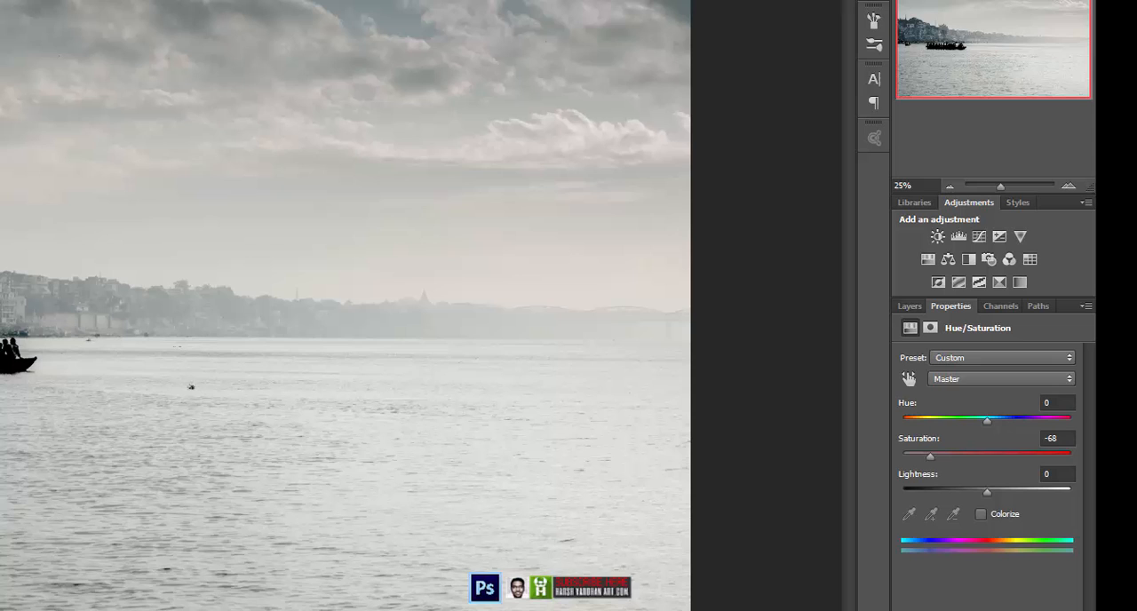
left_click_drag(986, 417, 956, 418)
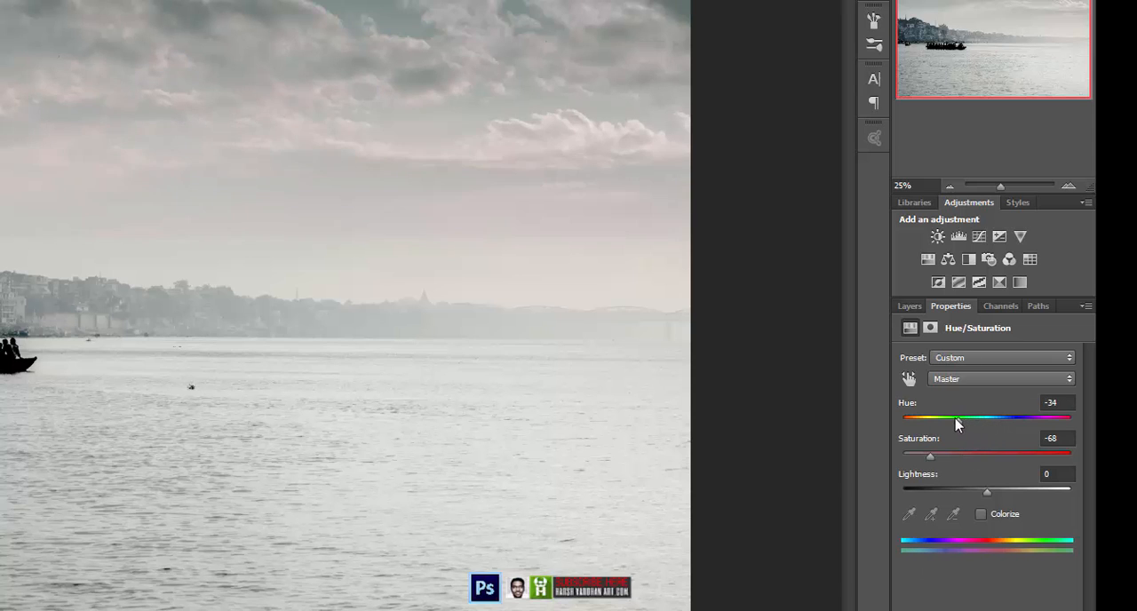
left_click_drag(958, 417, 993, 418)
type("0")
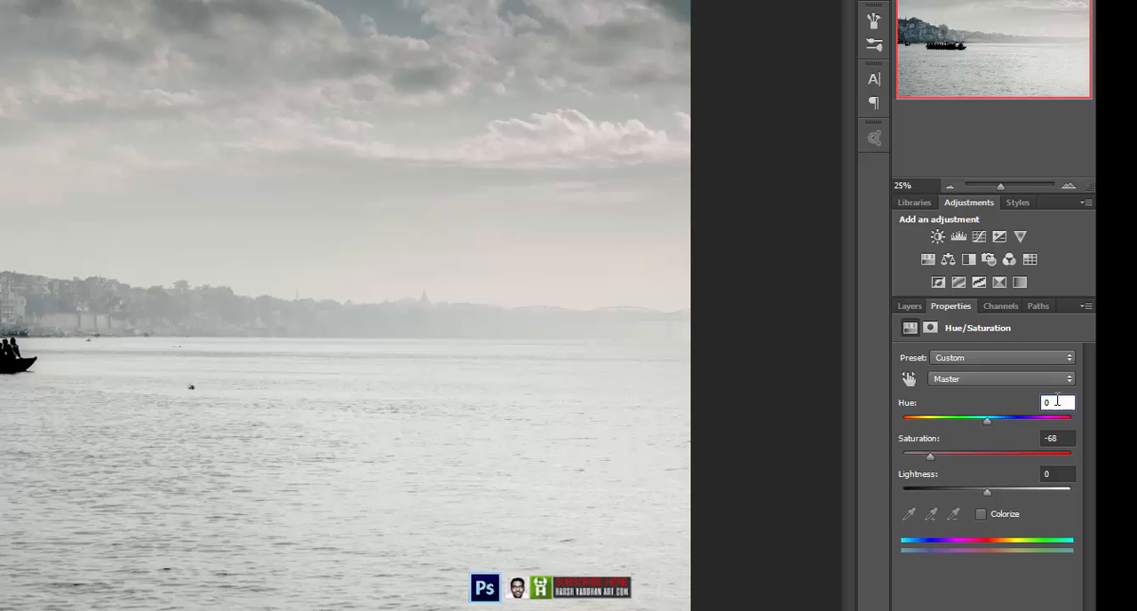
left_click_drag(987, 492, 988, 492)
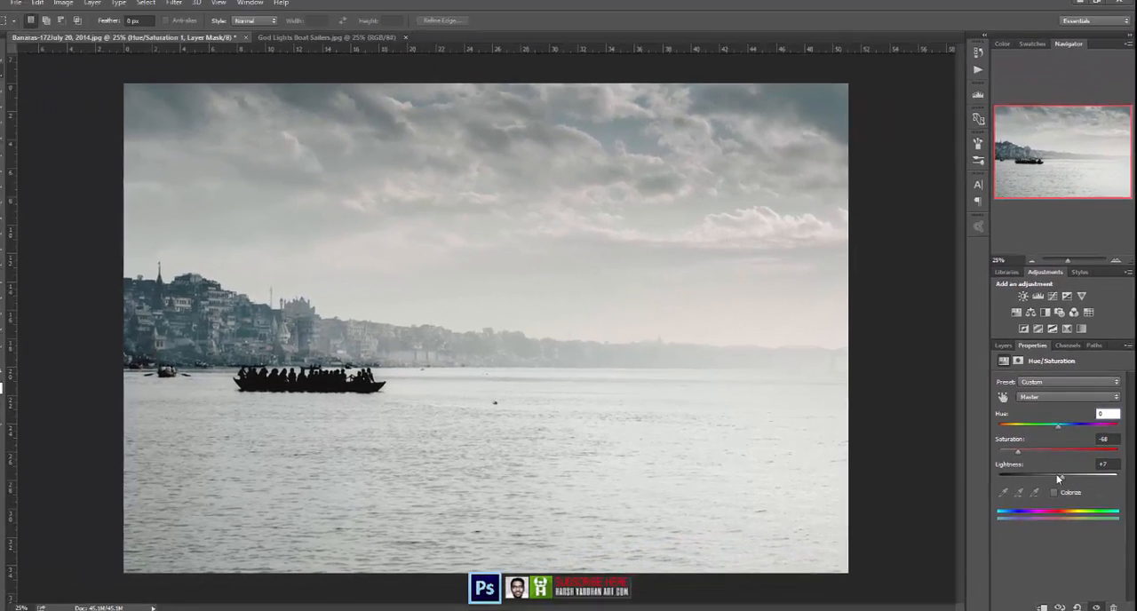
left_click(107, 8)
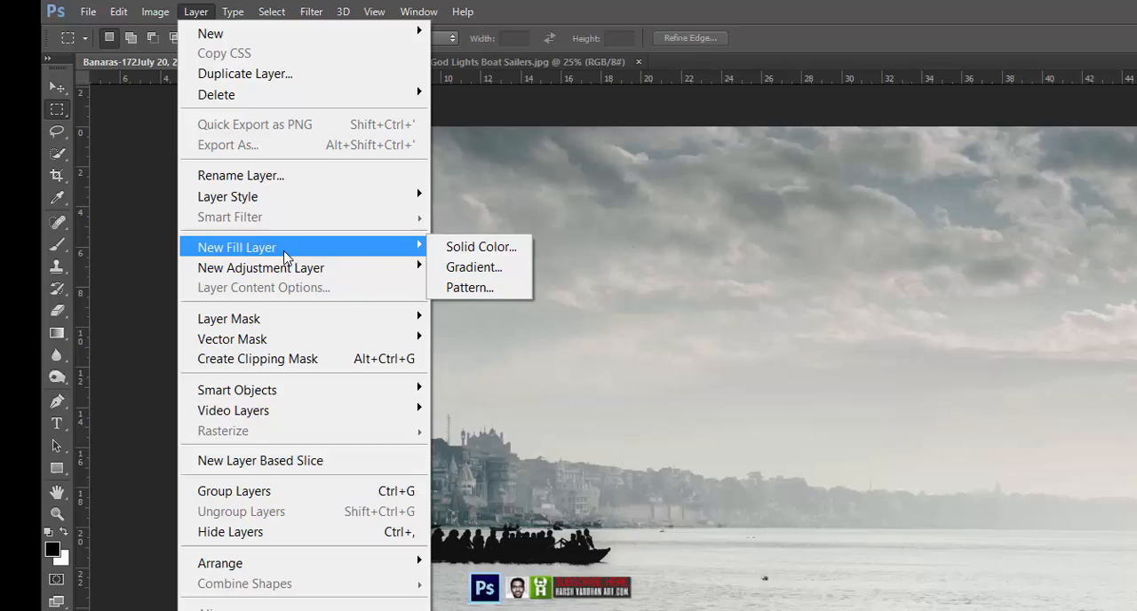
Add a black Solid Color fill layer, Color Fill 1, above the Hue/Saturation layer.
left_click(480, 246)
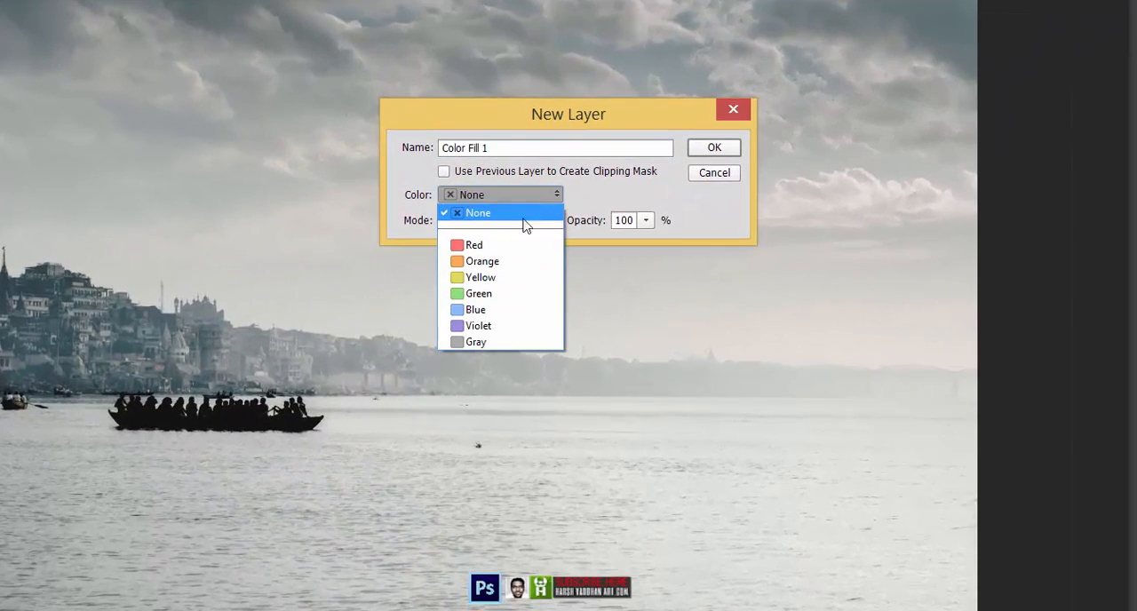
left_click(478, 212)
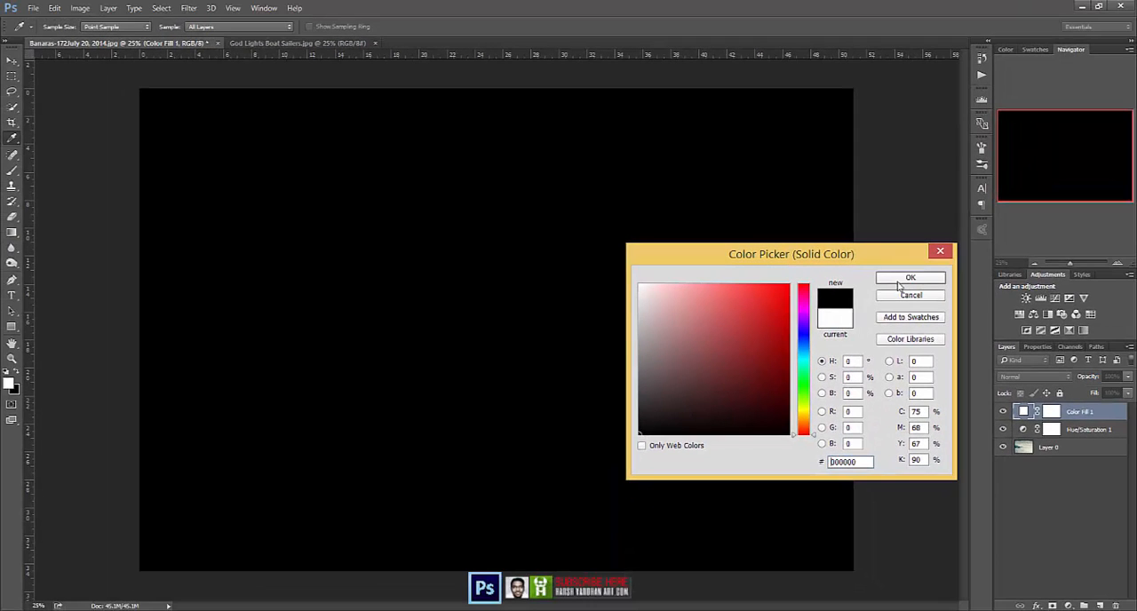
left_click(911, 277)
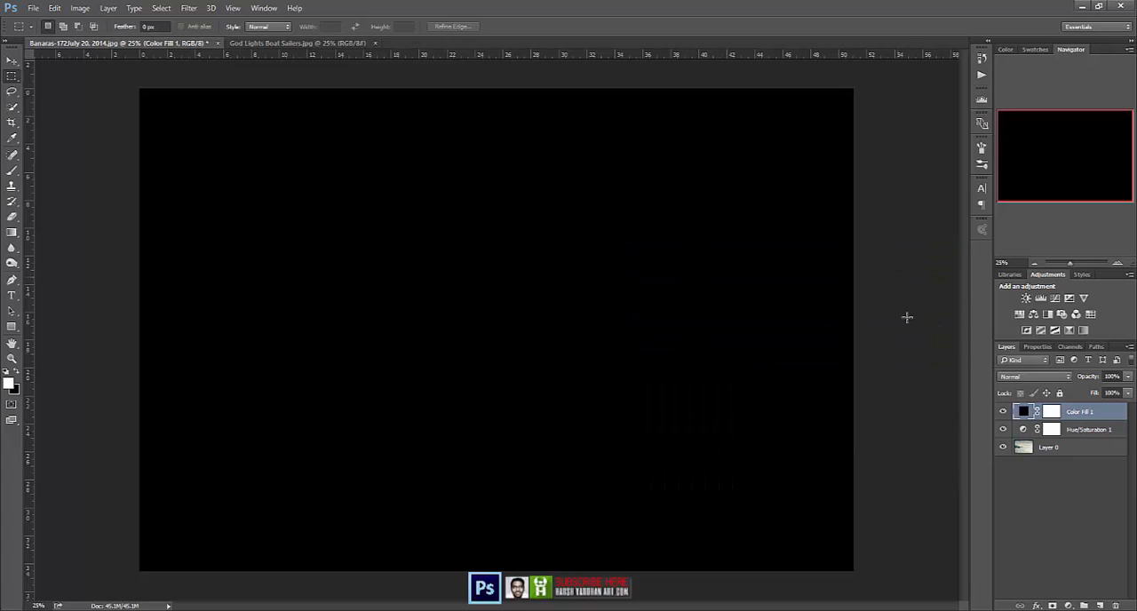
right_click(1080, 411)
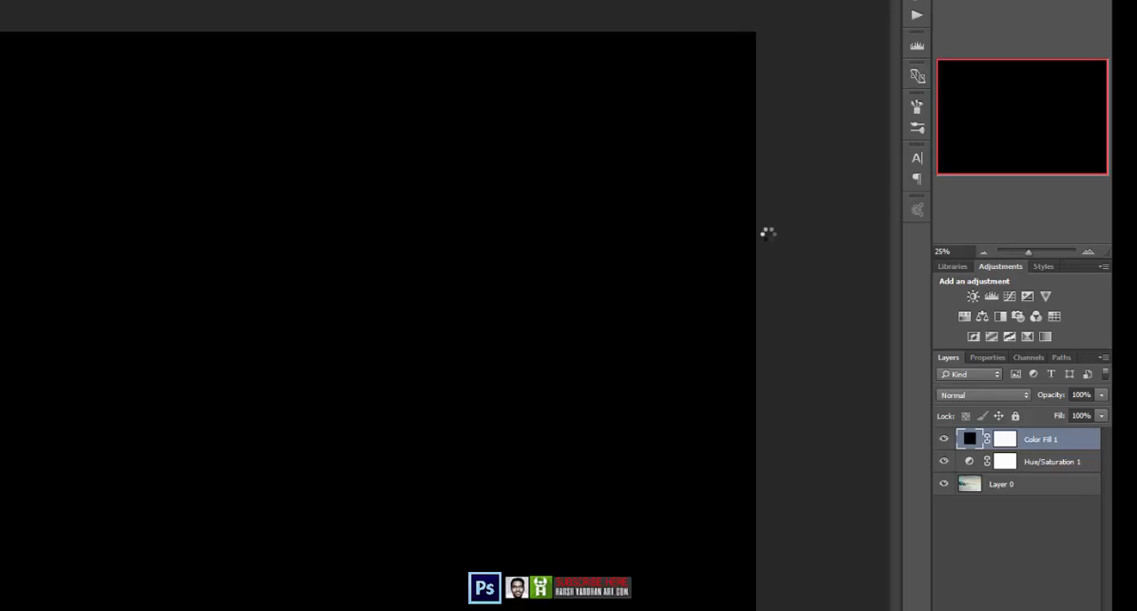
Apply Difference Clouds three times to the black fill layer for a veined cloud texture.
left_click(230, 10)
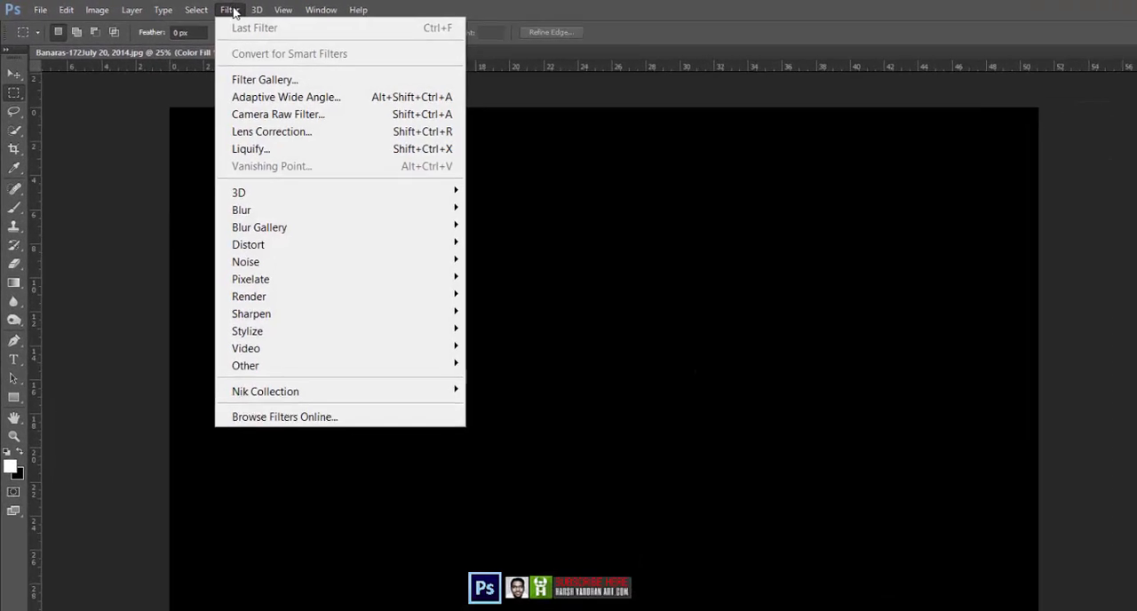
mouse_move(293, 348)
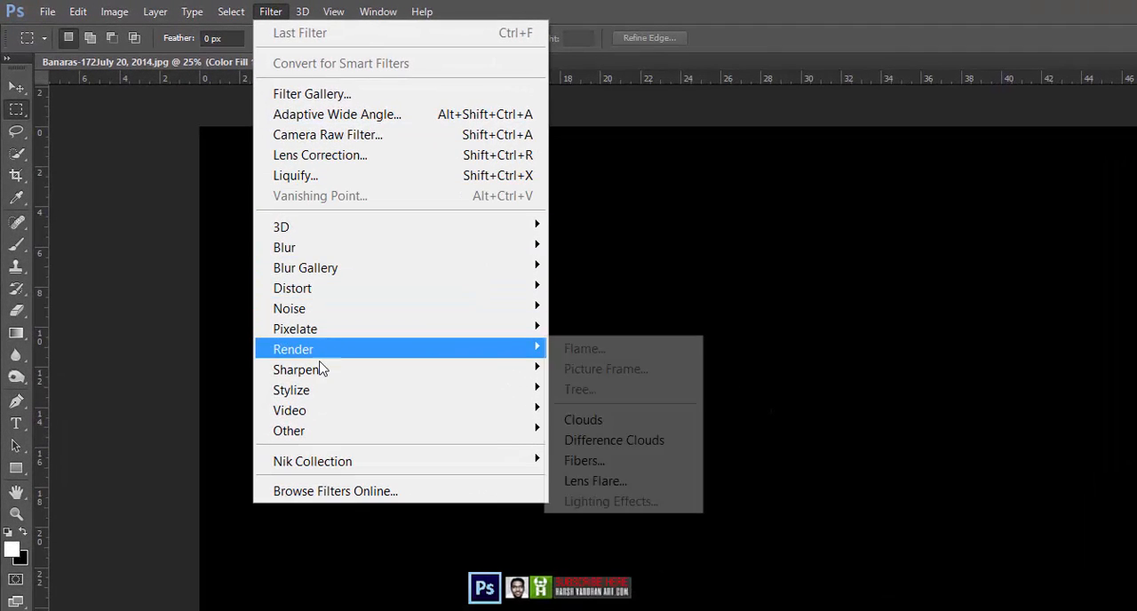
left_click(614, 440)
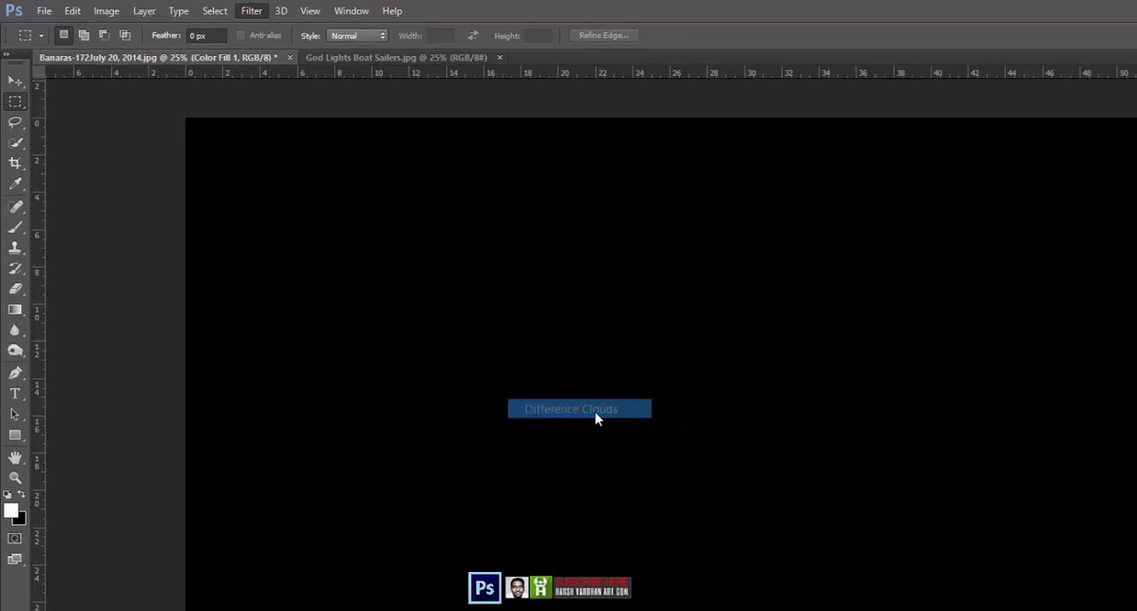
left_click(570, 409)
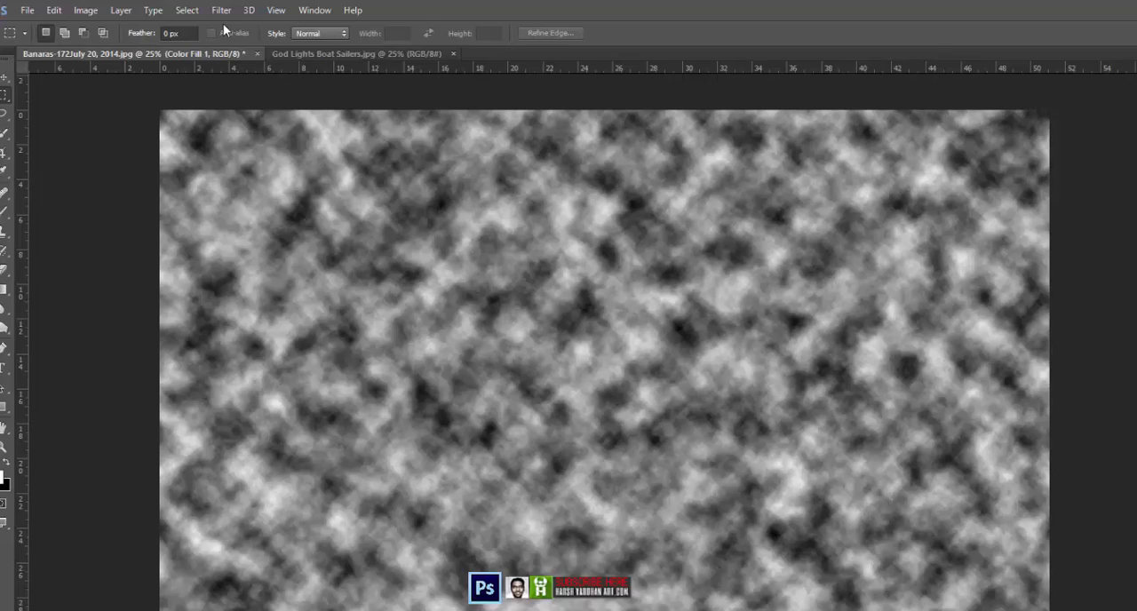
left_click(220, 10)
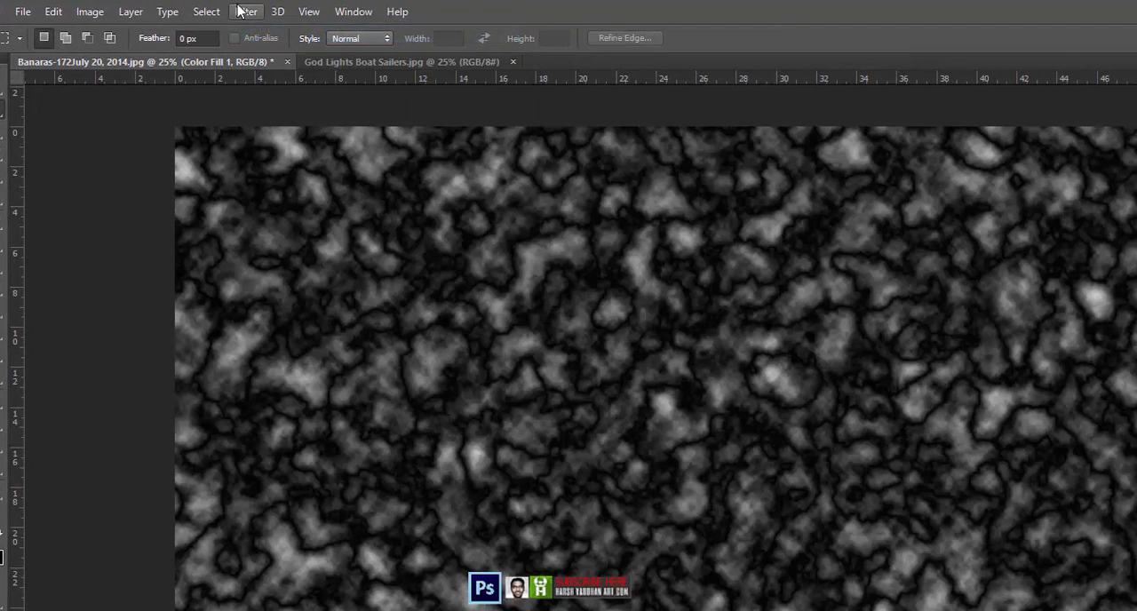
left_click(246, 11)
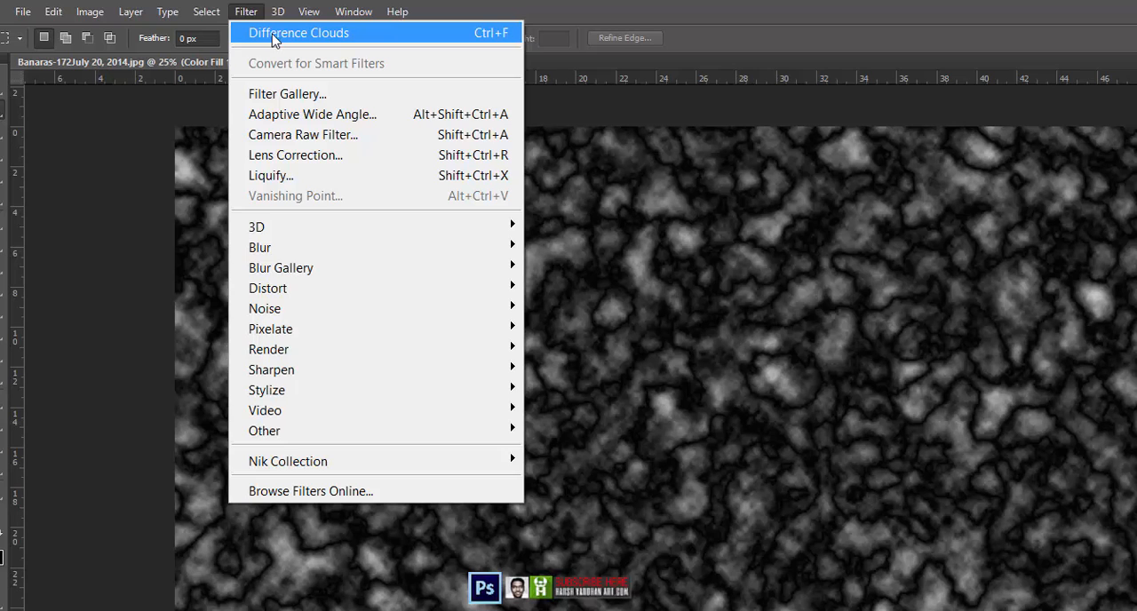
left_click(299, 33)
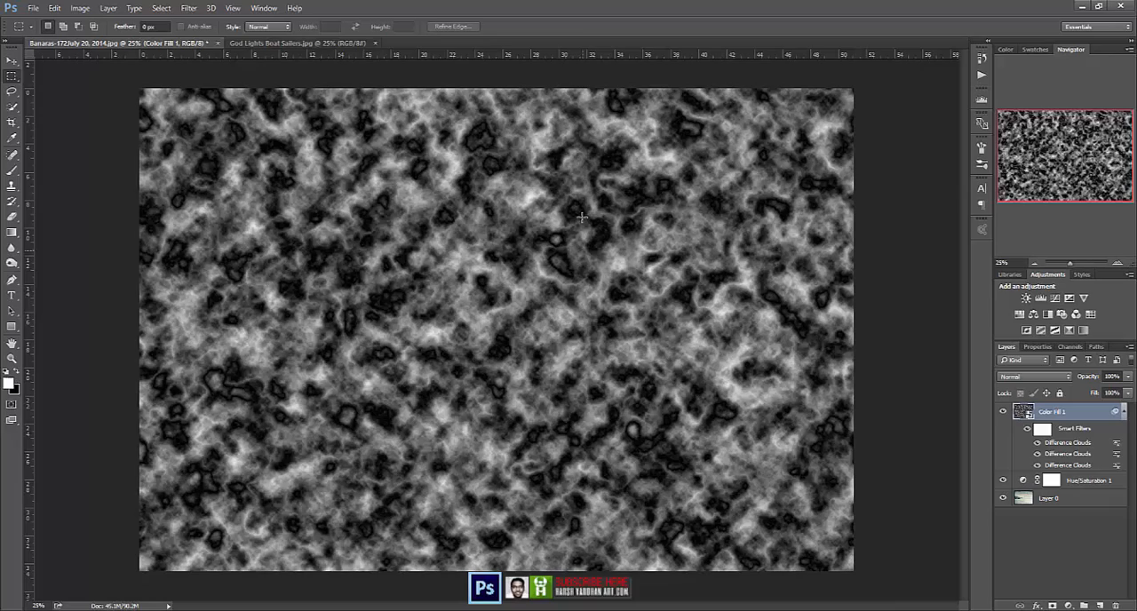
mouse_move(376, 314)
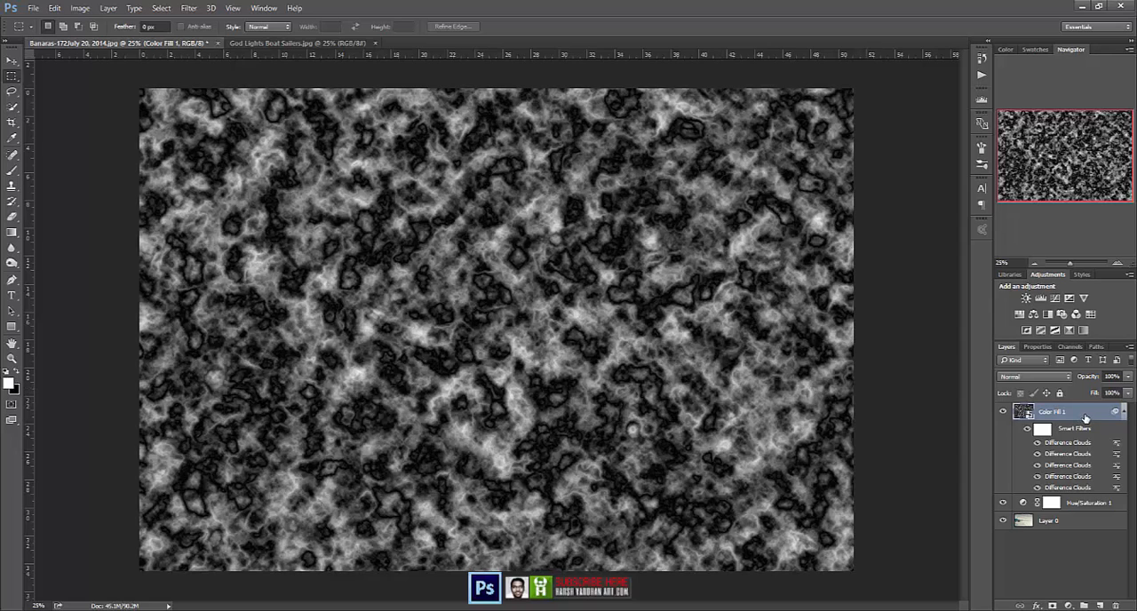
Motion-blur the cloud layer into long diagonal streaks and set its blend mode to Screen.
right_click(1058, 411)
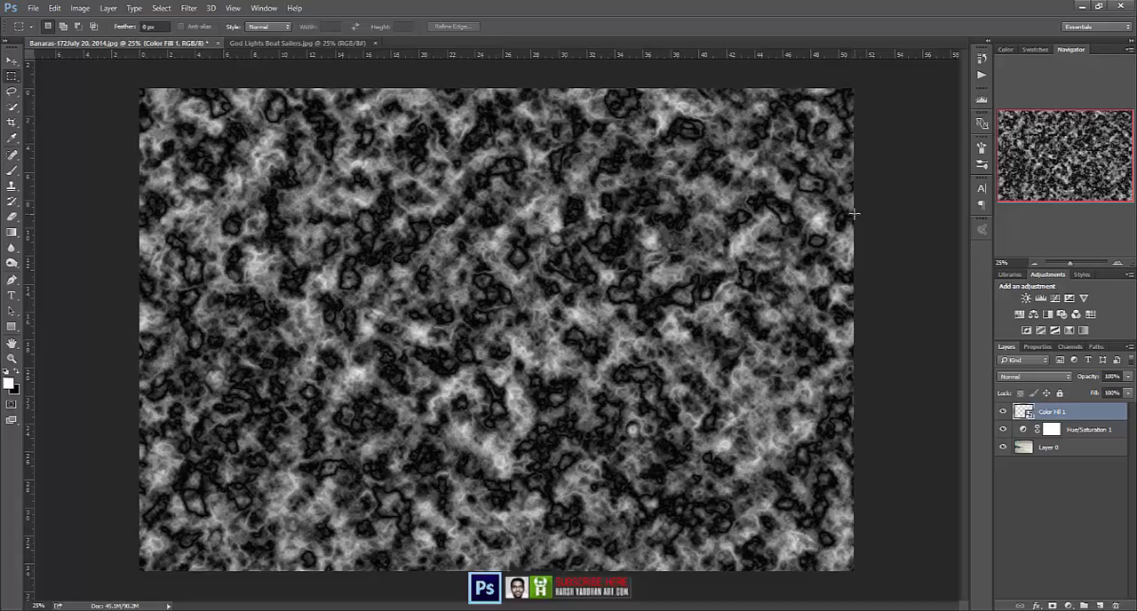
left_click(113, 11)
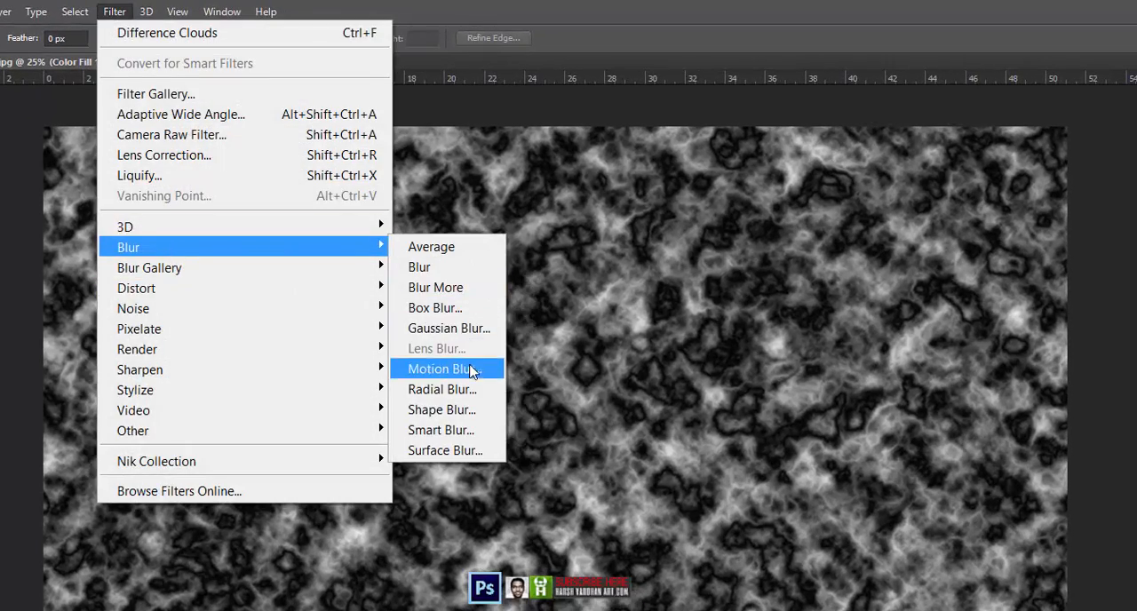
left_click(442, 369)
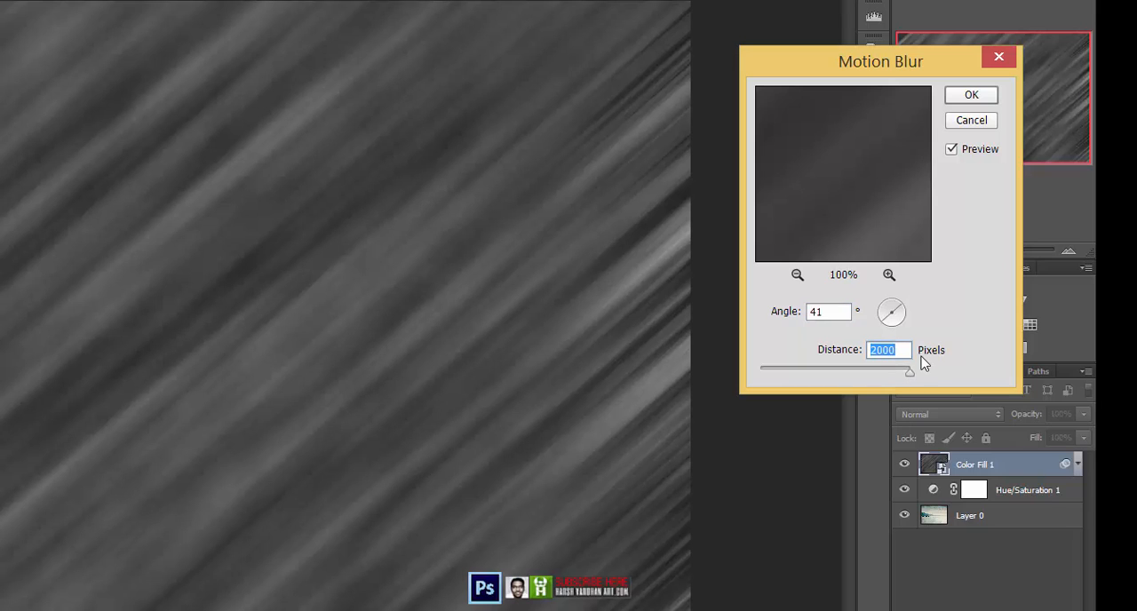
left_click(971, 95)
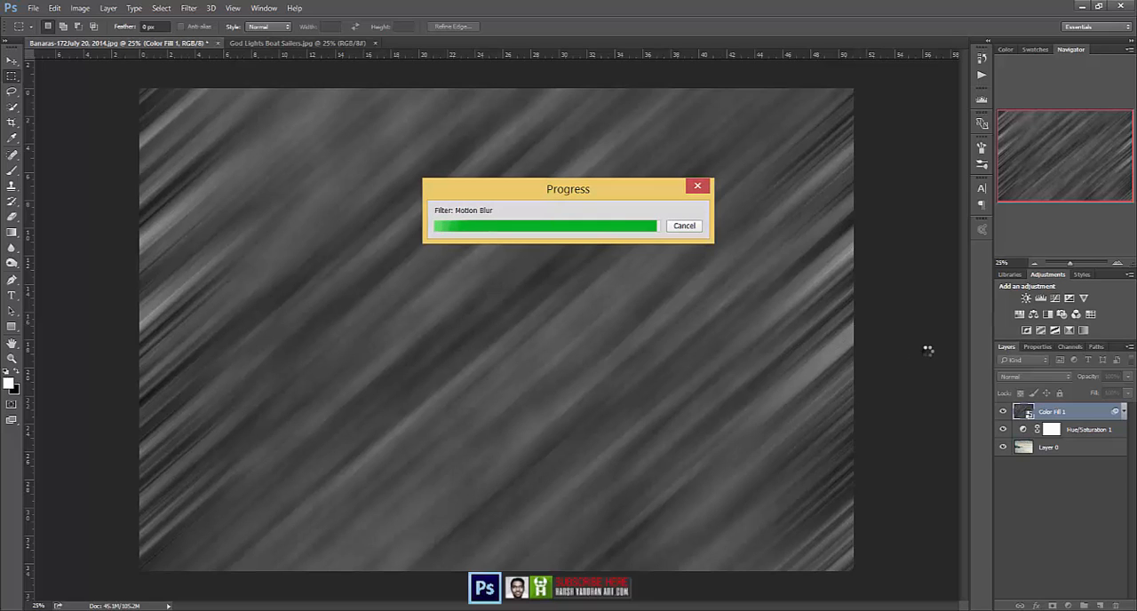
left_click(1035, 377)
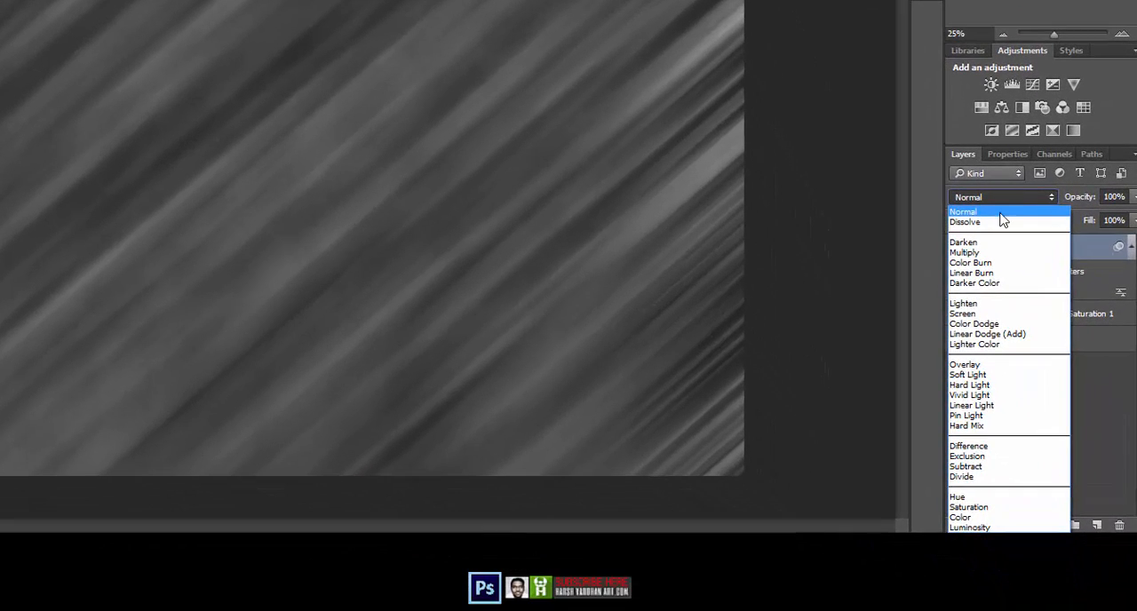
left_click(962, 312)
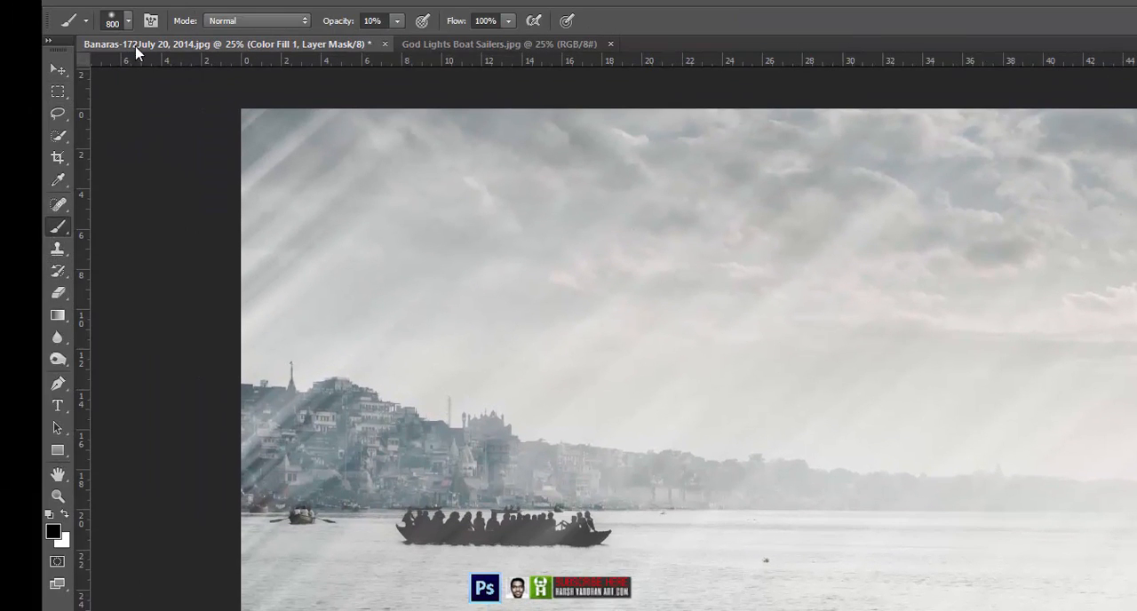
Set the black brush's opacity to 30% for painting the mask.
left_click(128, 21)
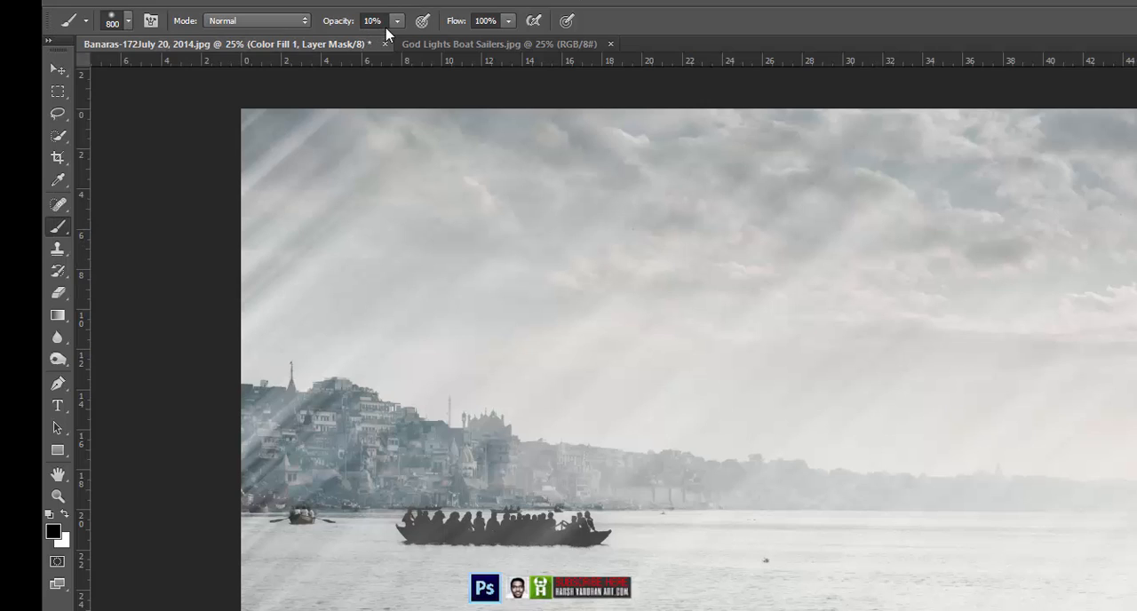
mouse_move(374, 21)
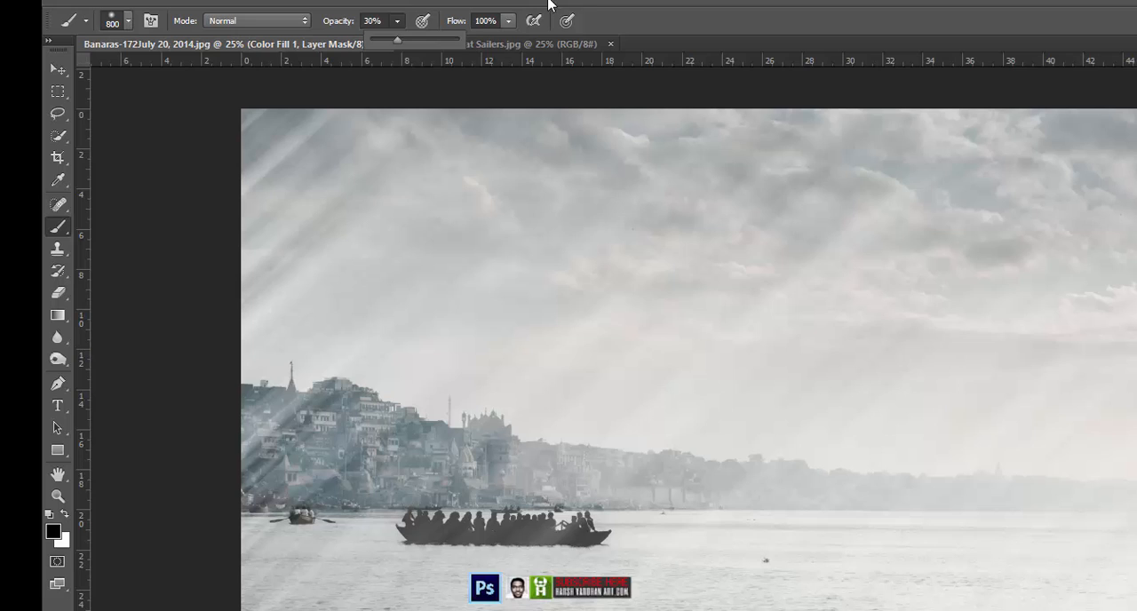
mouse_move(442, 121)
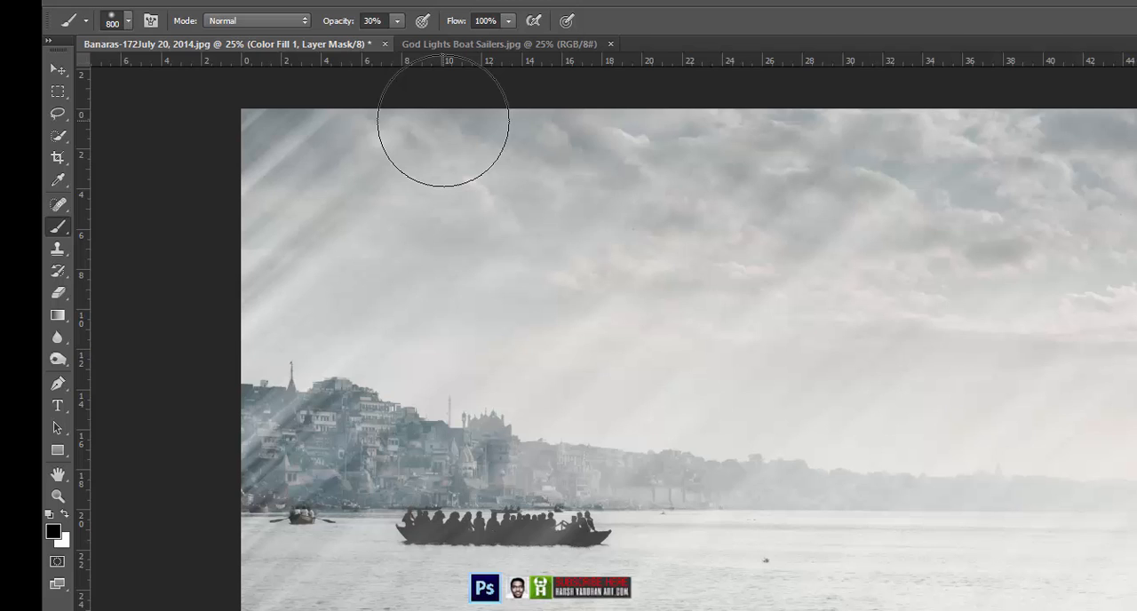
mouse_move(451, 185)
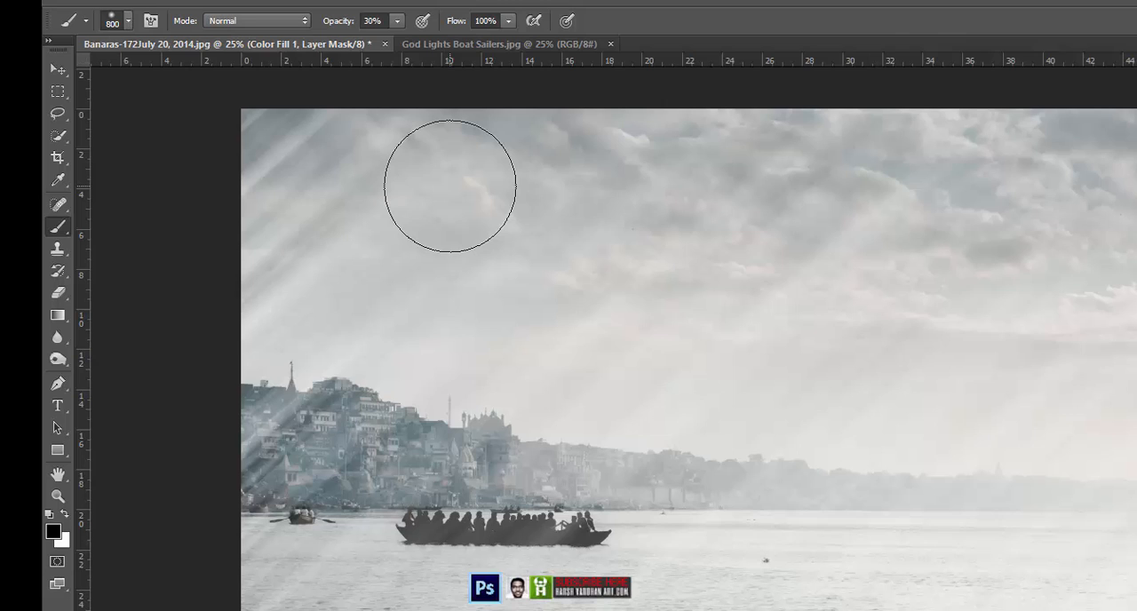
mouse_move(114, 529)
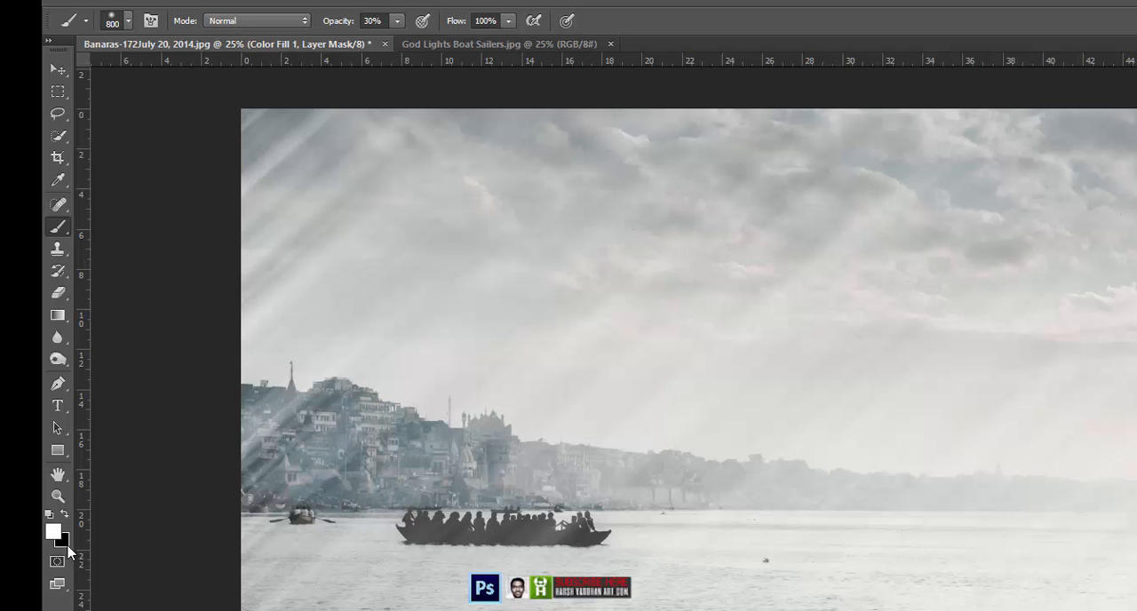
mouse_move(57, 537)
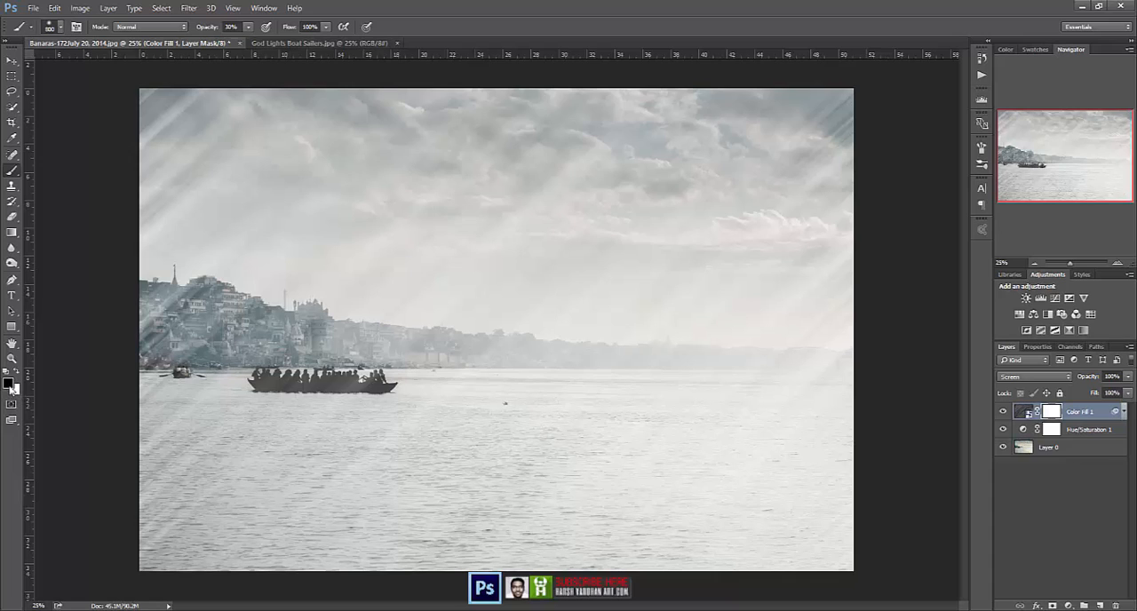
mouse_move(266, 333)
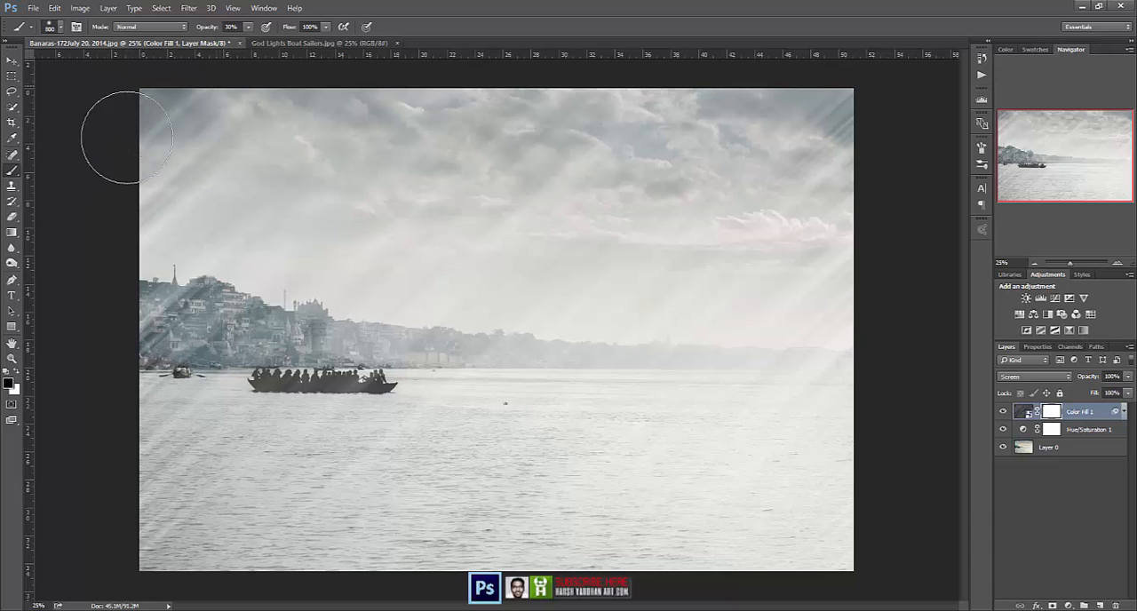
mouse_move(321, 144)
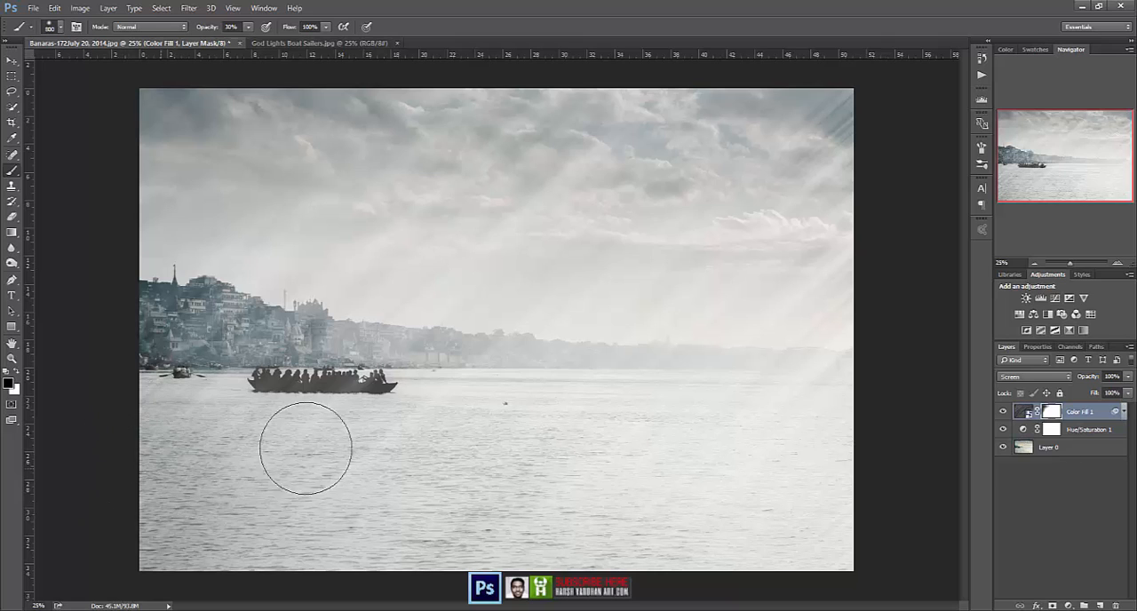
mouse_move(783, 493)
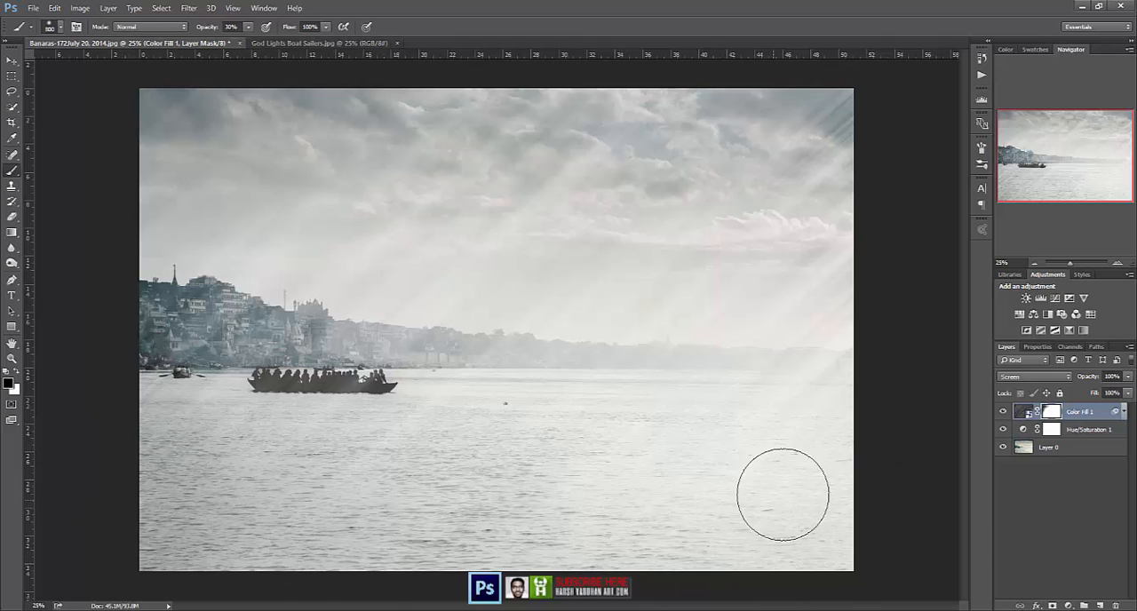
mouse_move(429, 462)
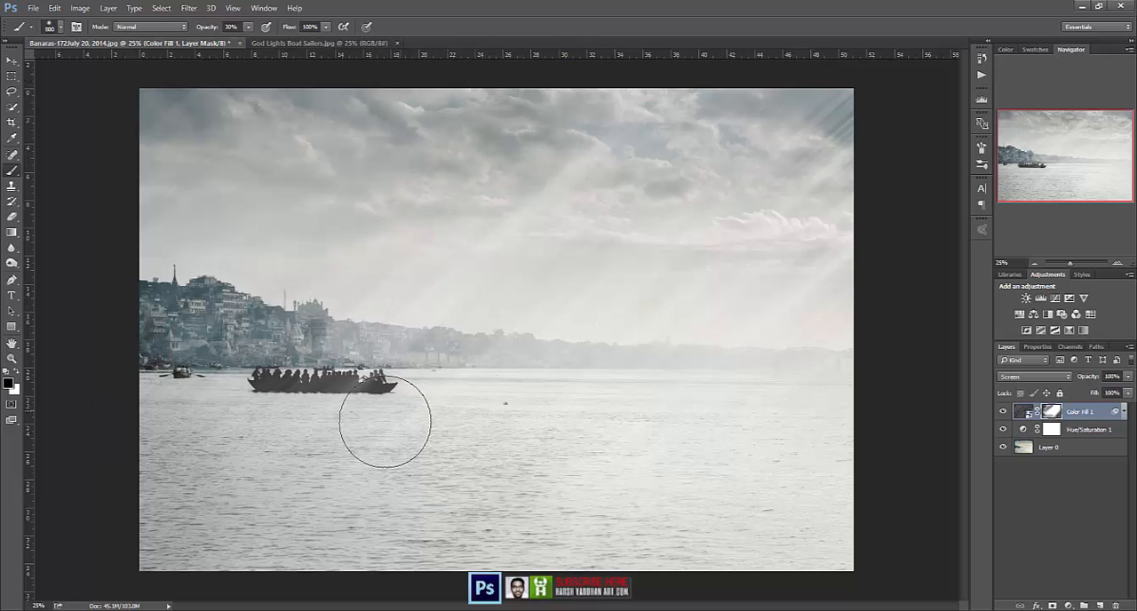
mouse_move(229, 169)
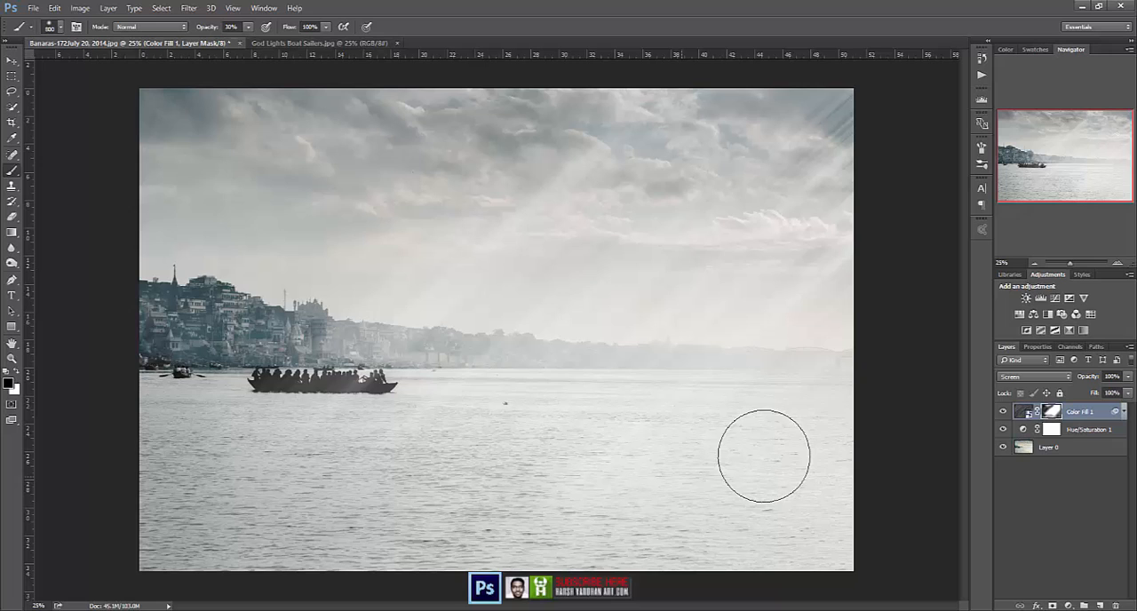
mouse_move(724, 138)
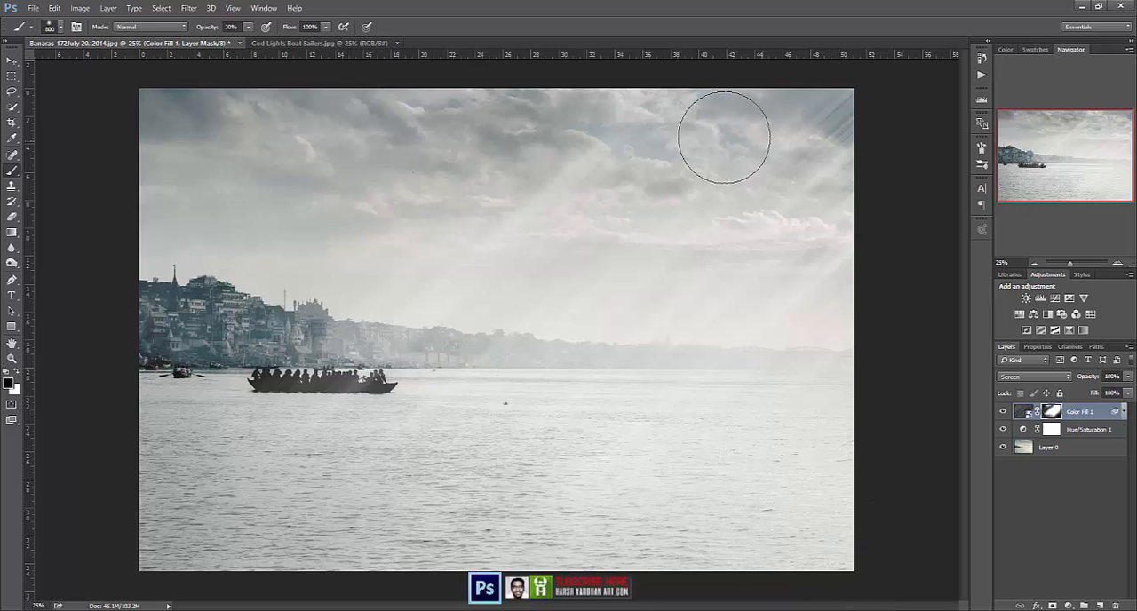
mouse_move(279, 204)
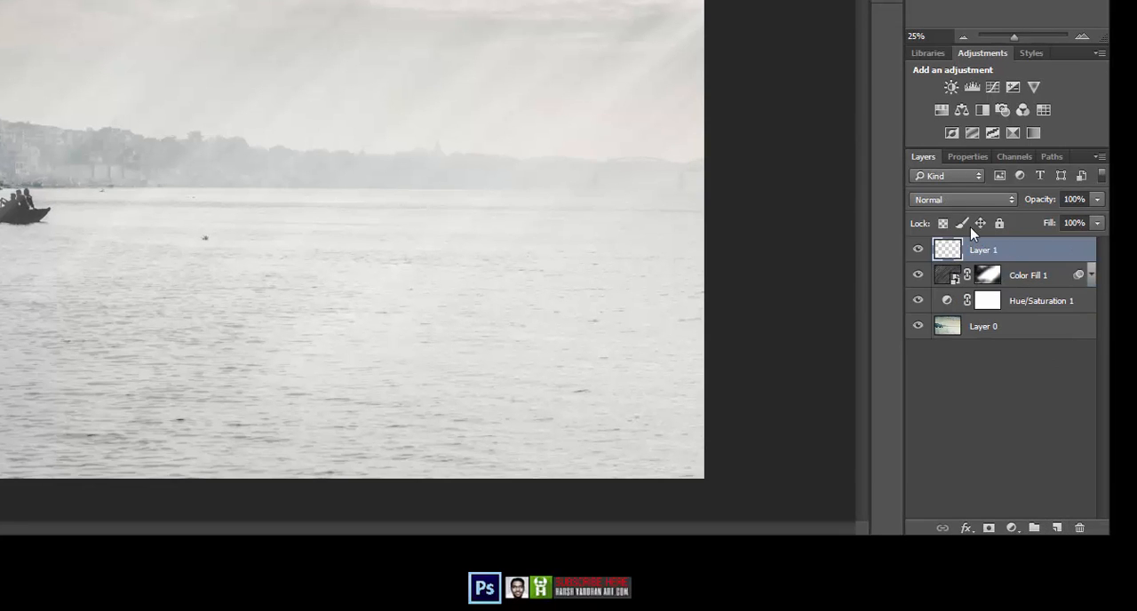
Set Layer 1 to Screen and paint a white glow in the top-right sky.
left_click(964, 199)
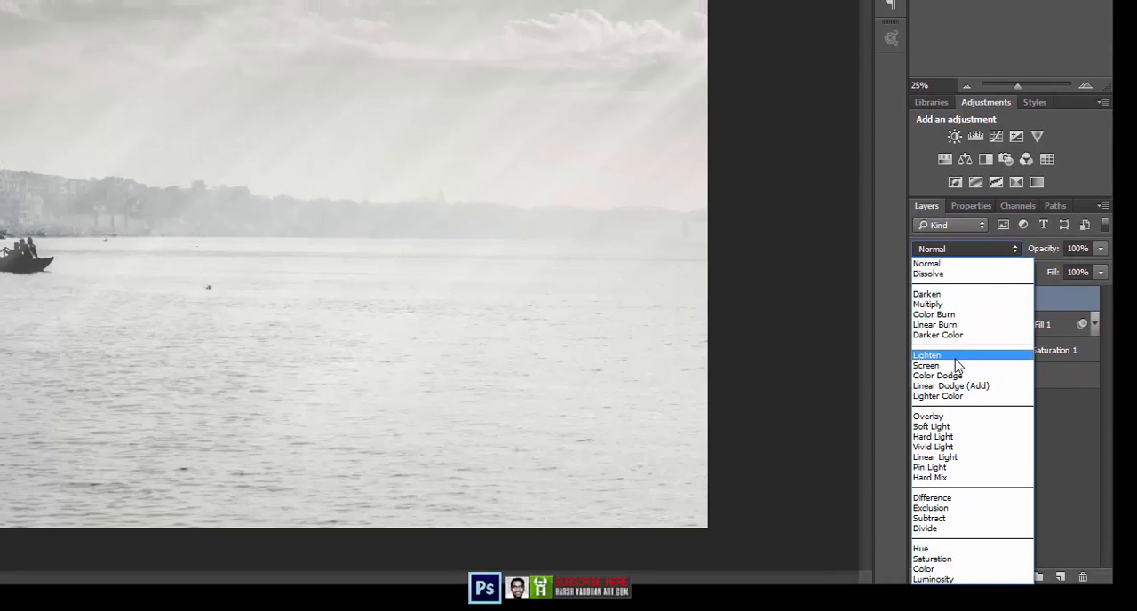
left_click(925, 366)
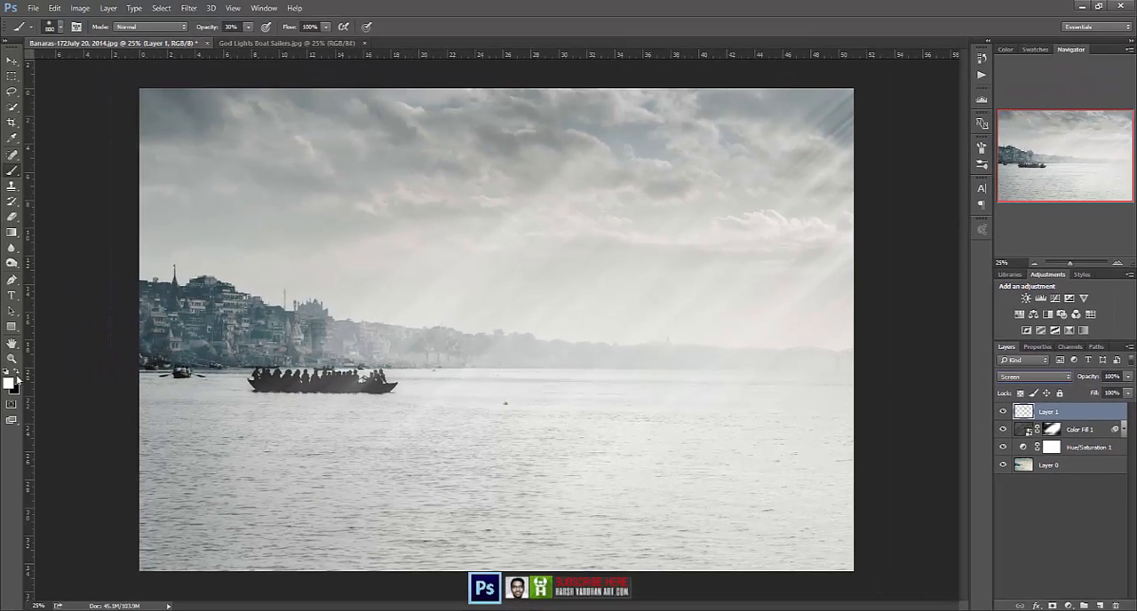
mouse_move(582, 346)
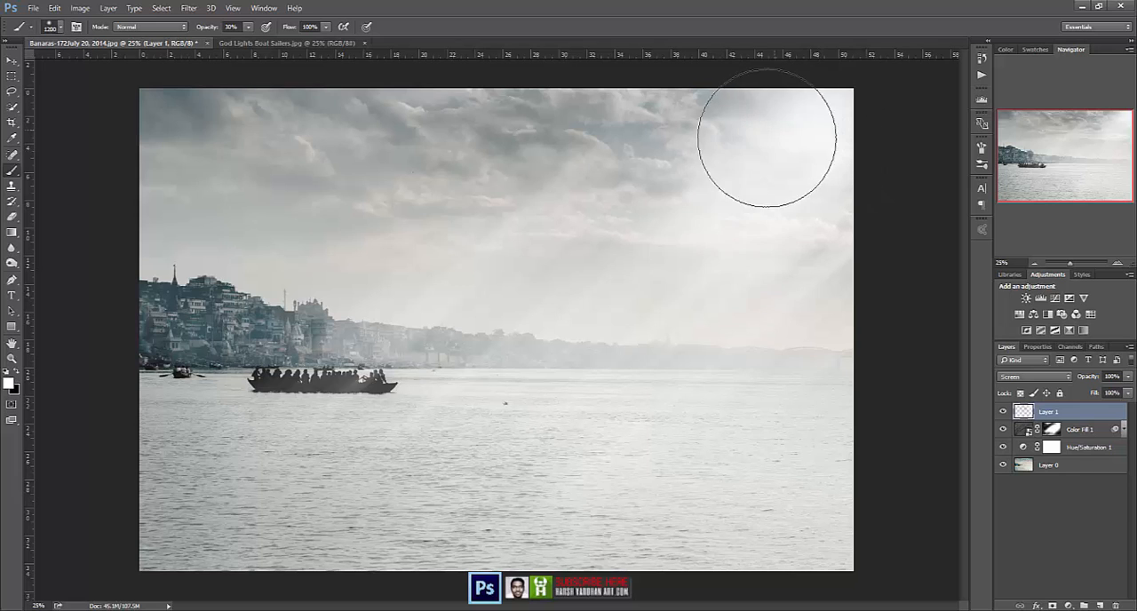
left_click_drag(768, 138, 831, 160)
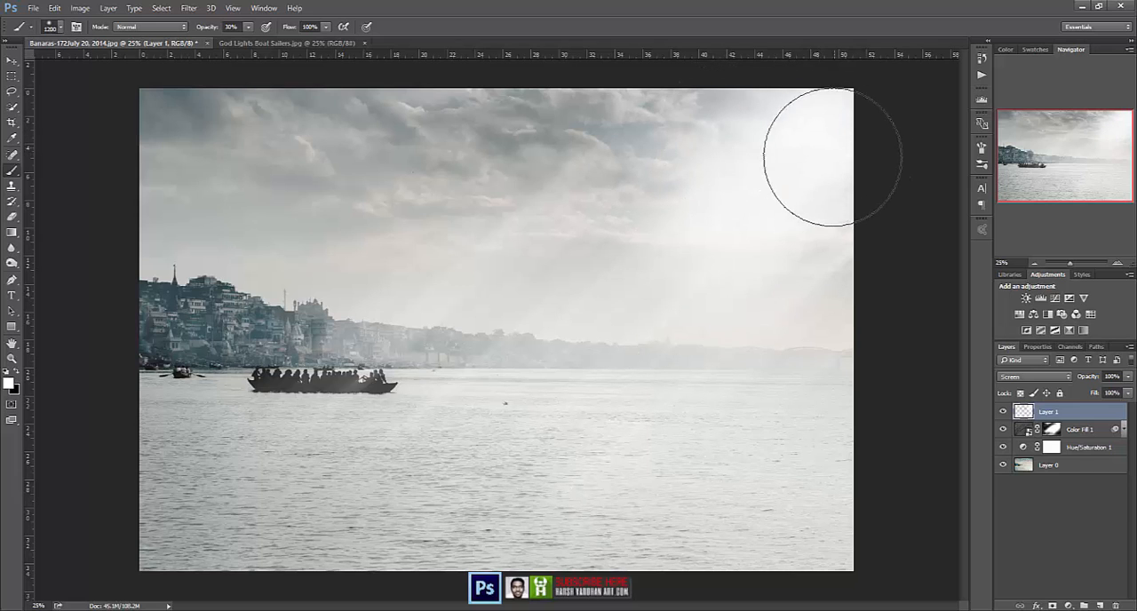
mouse_move(462, 203)
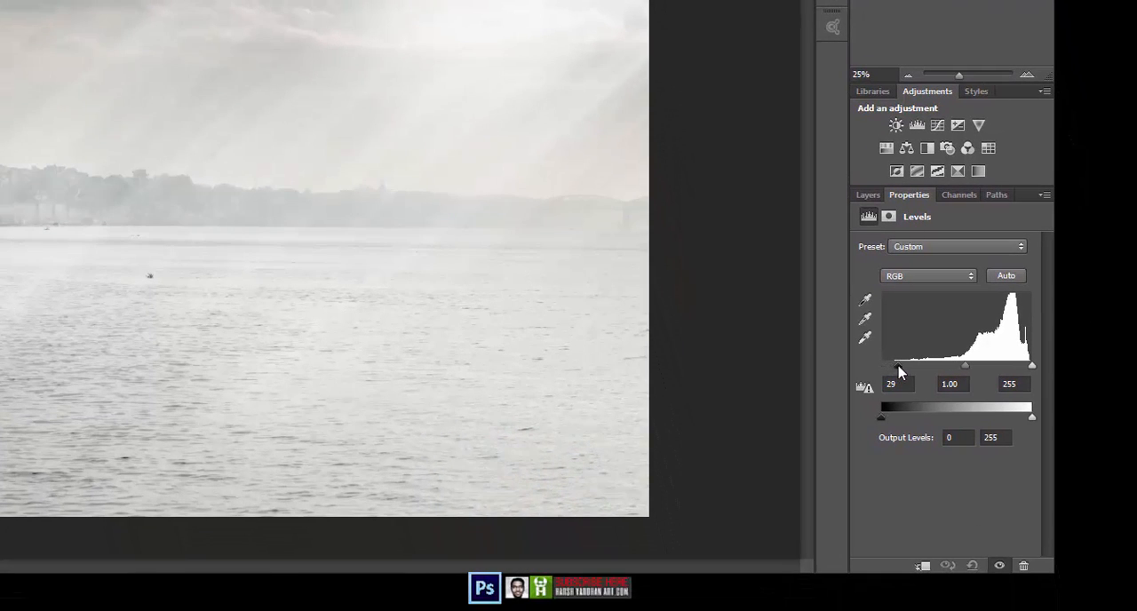
Set the Levels black input to 77 and the midtones to 0.80.
left_click_drag(900, 364, 941, 364)
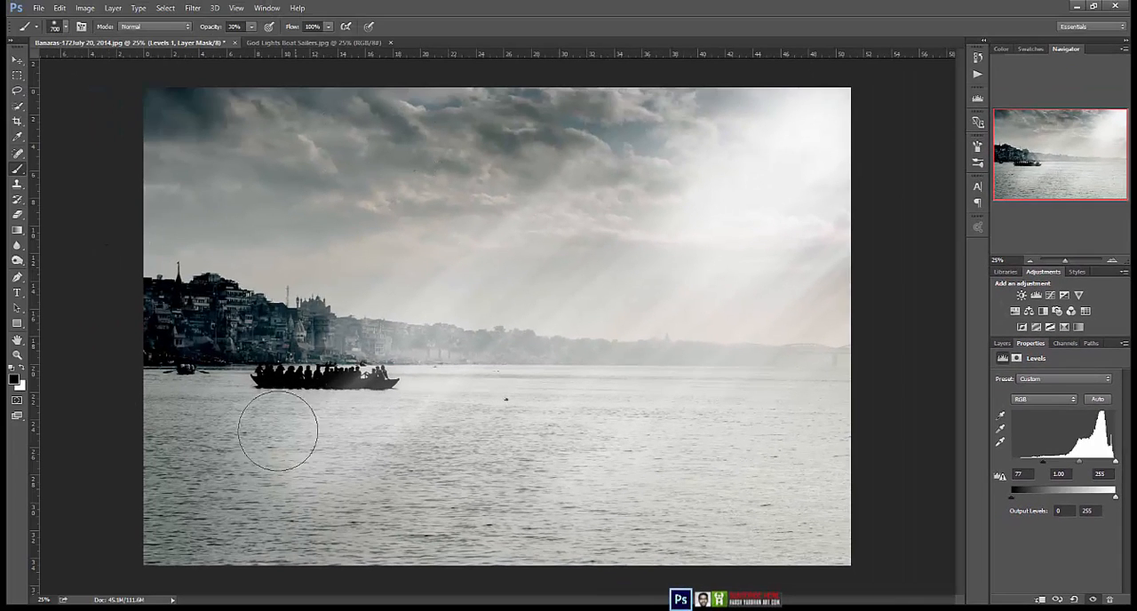
mouse_move(536, 453)
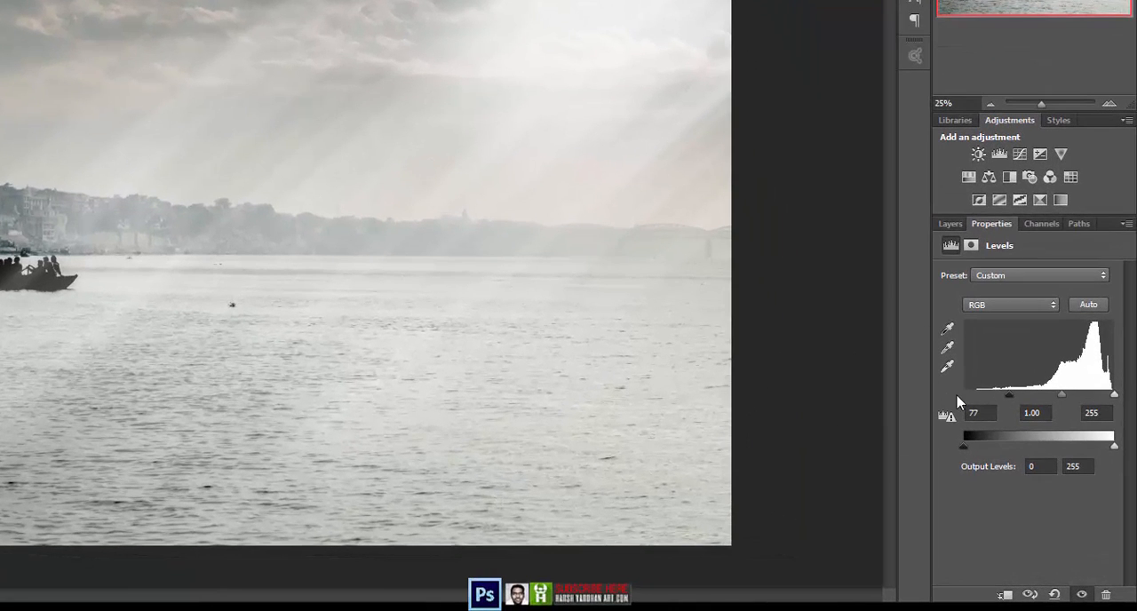
left_click_drag(1061, 394, 1054, 393)
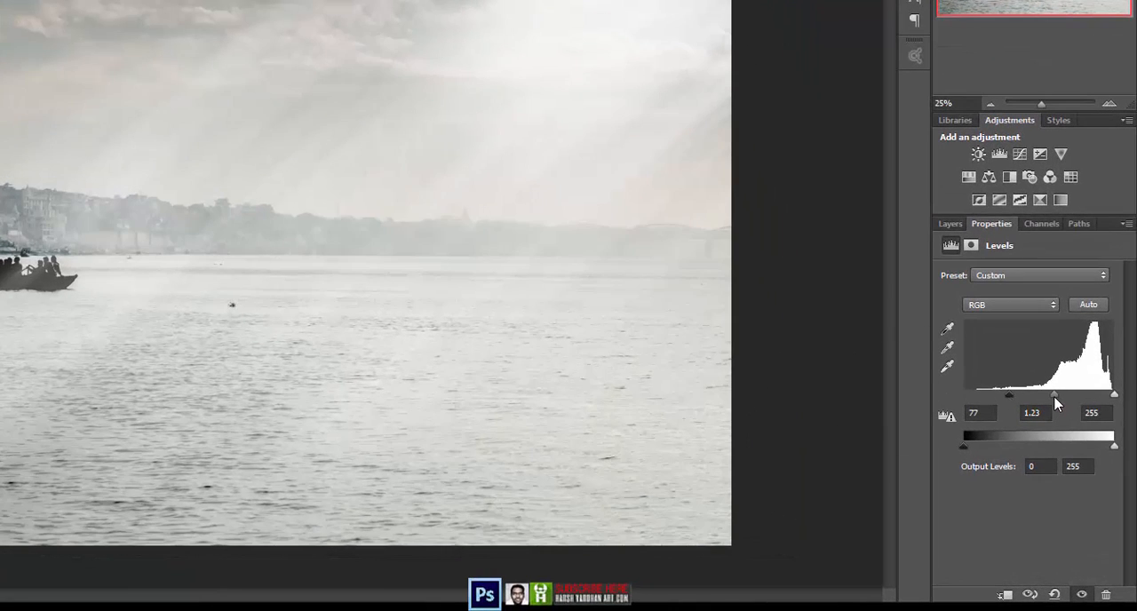
left_click_drag(1054, 395, 1070, 394)
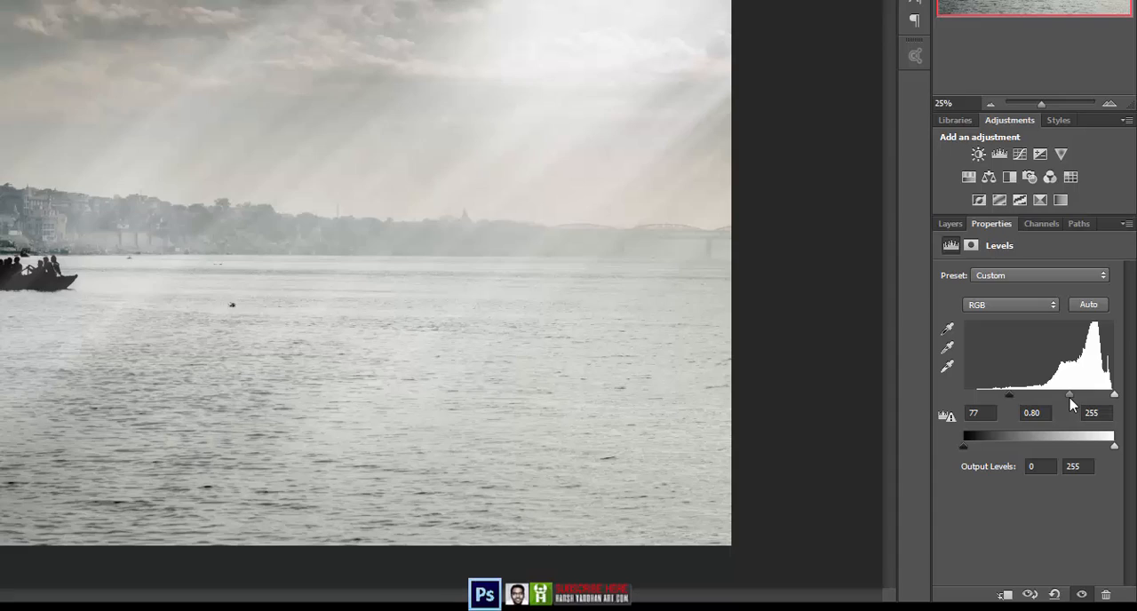